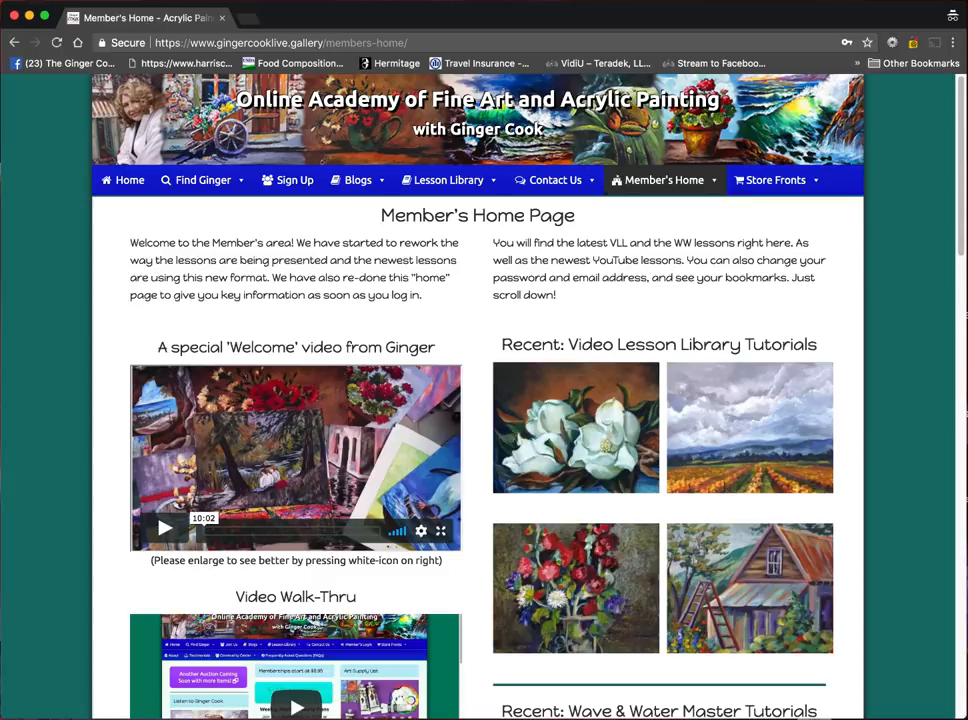
mouse_move(520, 258)
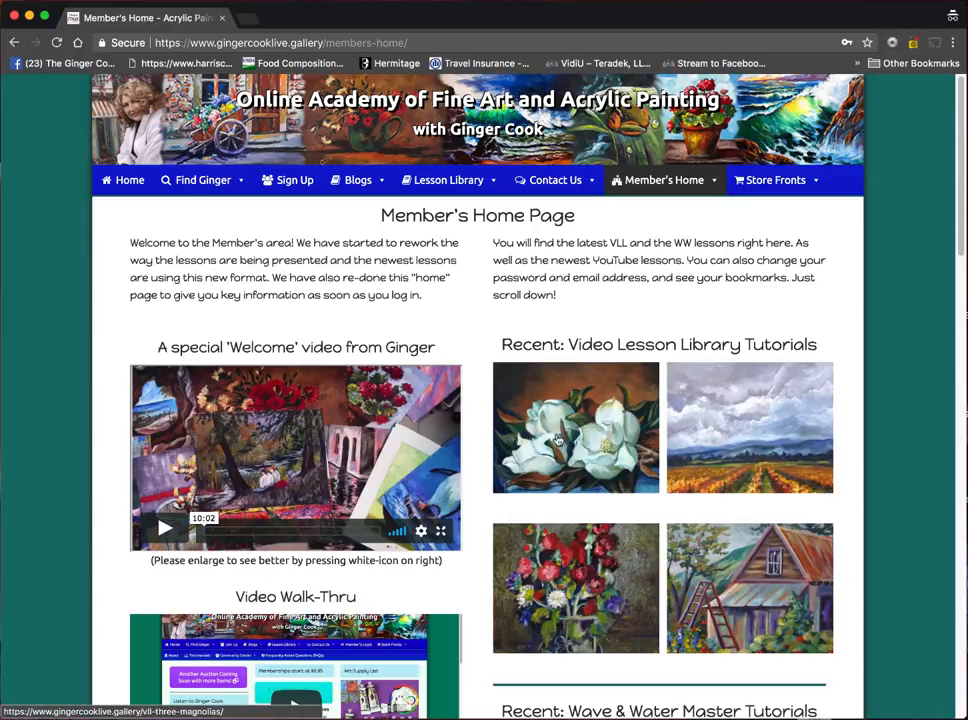
mouse_move(590, 464)
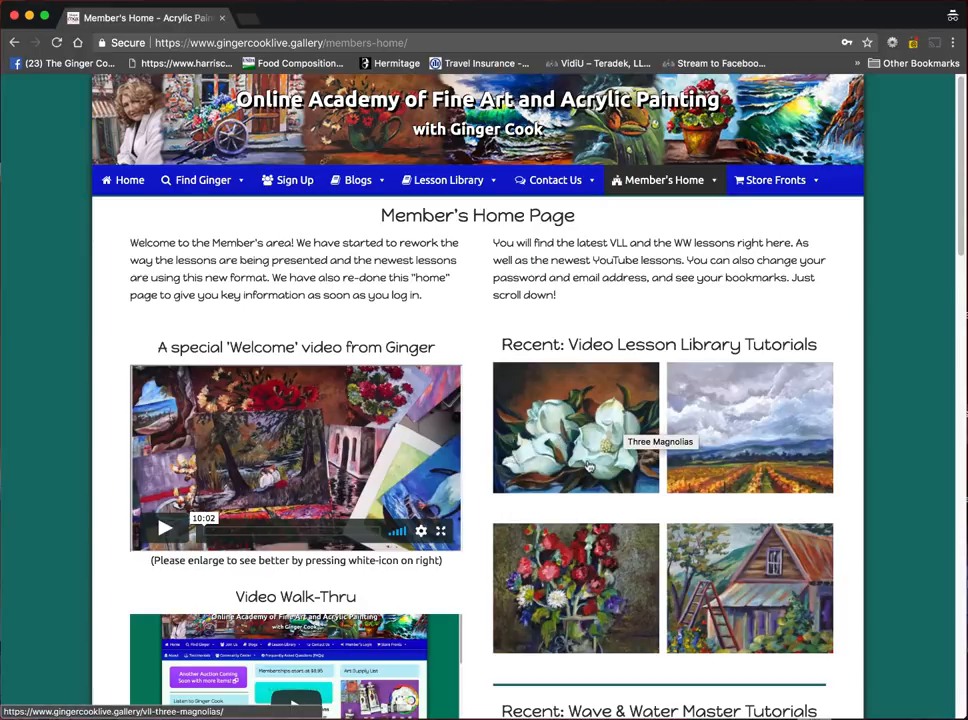
- Open the Three Magnolias lesson and browse its Intro, Resources and Tutorial sections
click(576, 428)
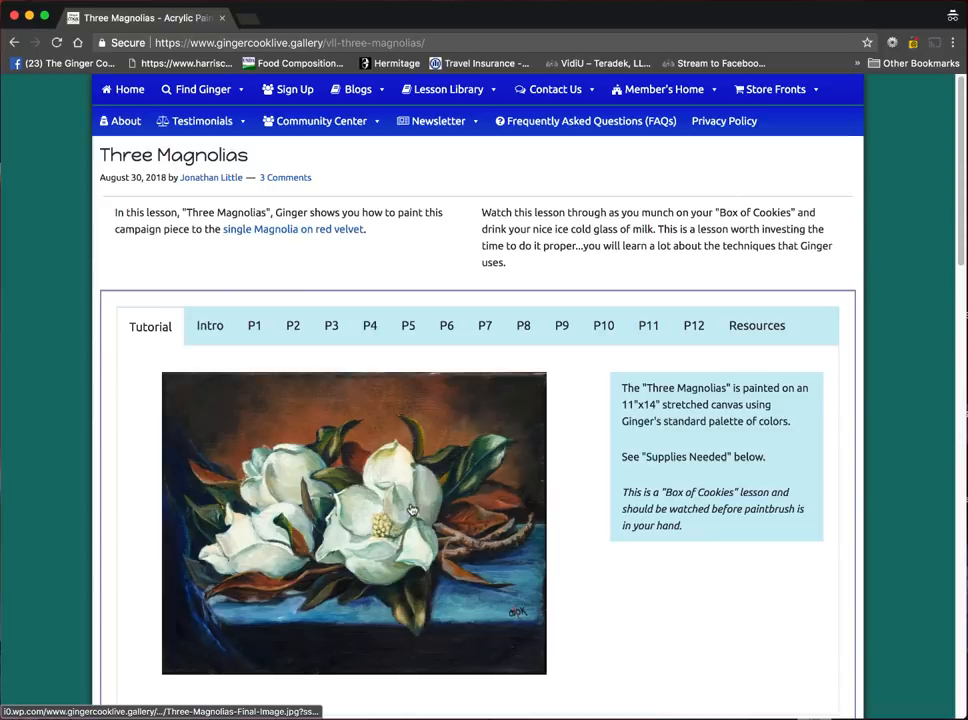
mouse_move(484, 292)
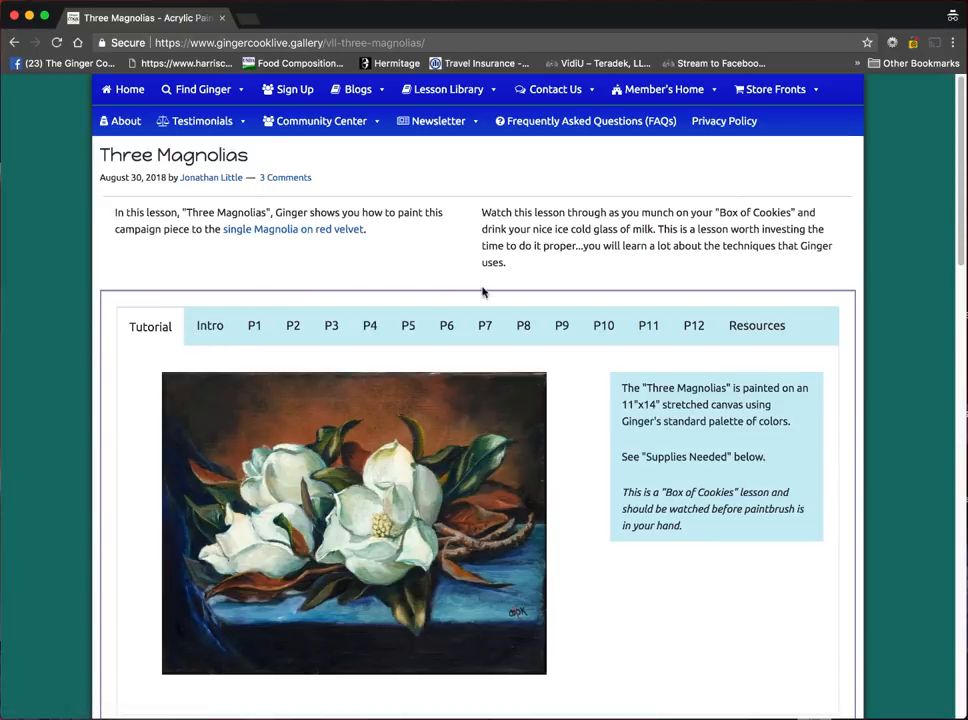
click(208, 324)
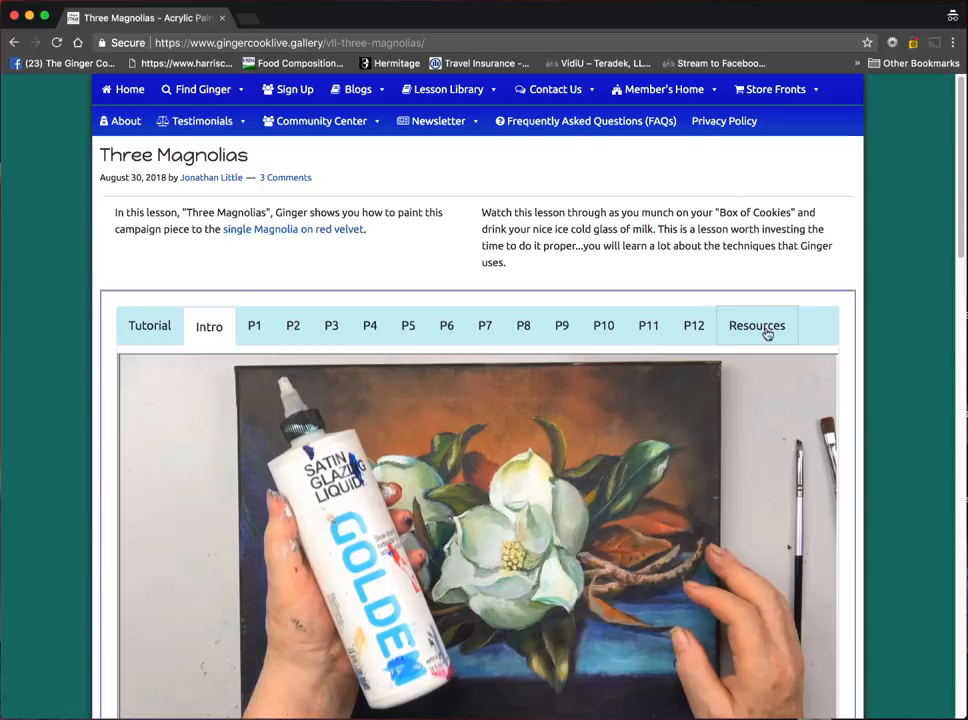
click(756, 324)
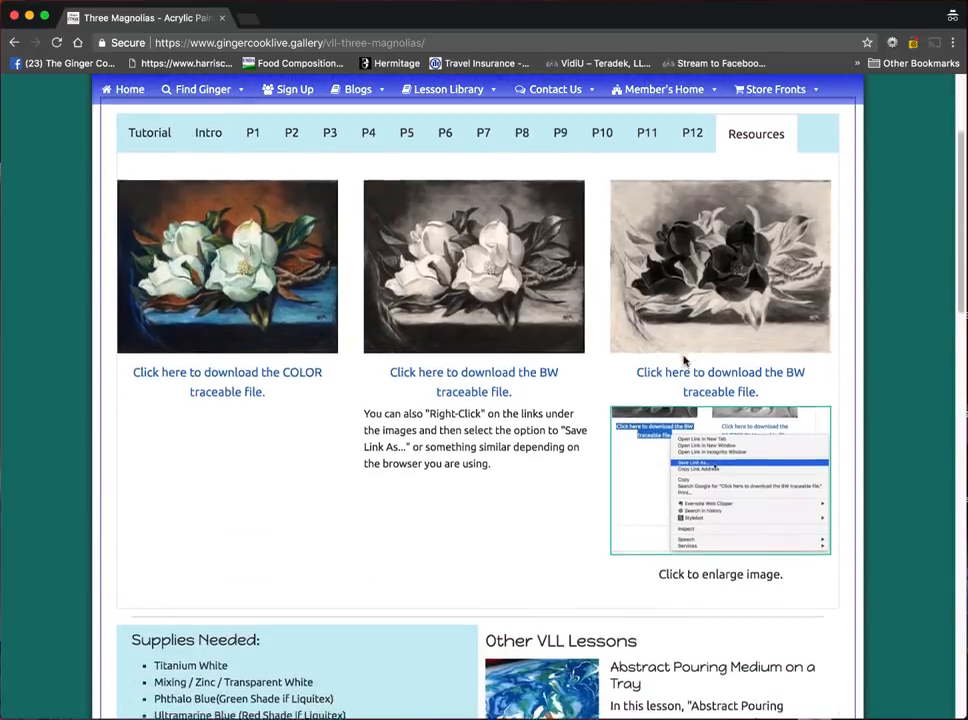
scroll(up, 3)
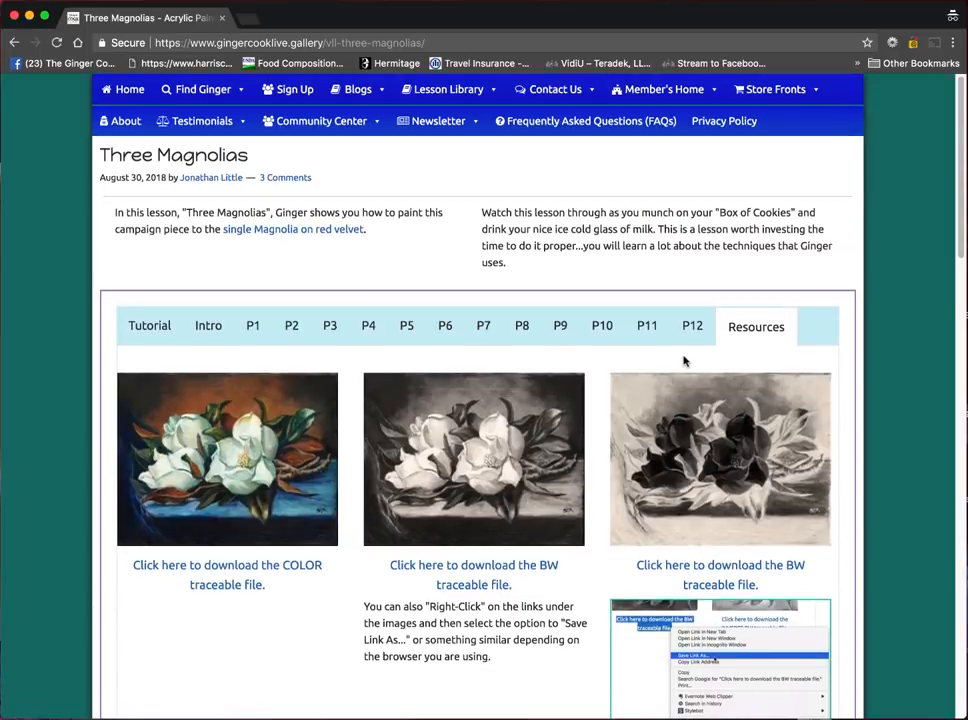
click(148, 324)
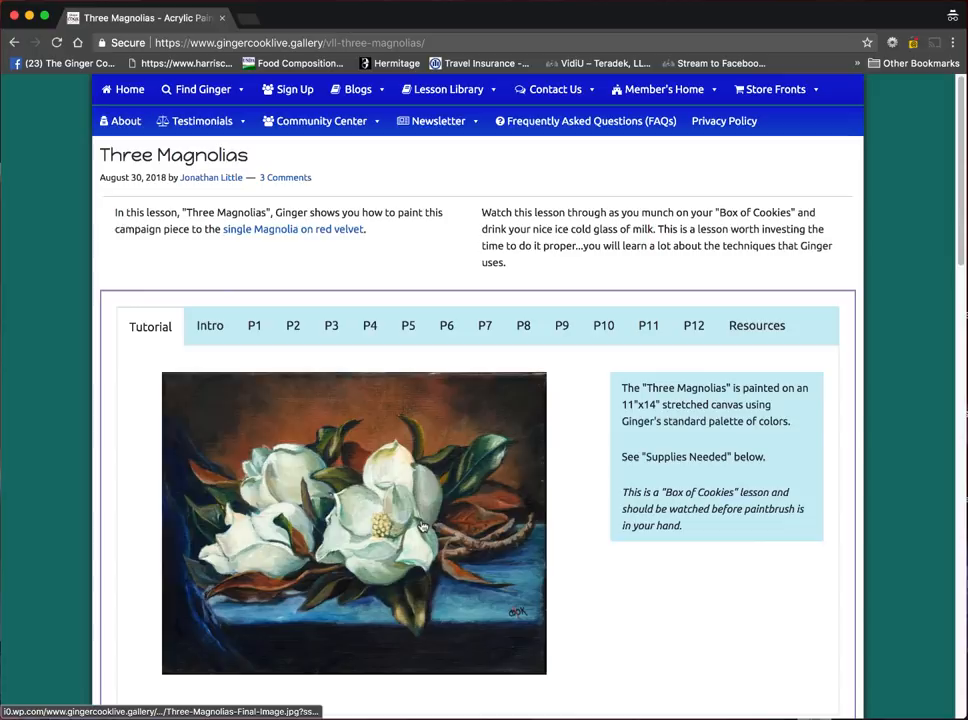
mouse_move(350, 500)
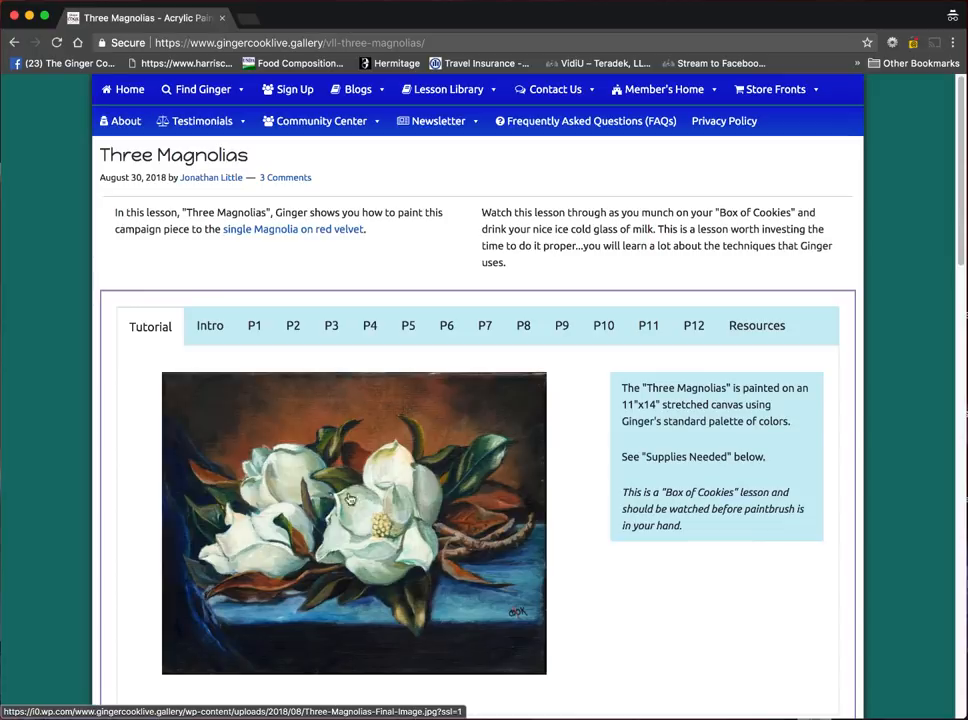
- Enlarge the finished painting, save it to Downloads via Save Image As, and close the lightbox
click(352, 522)
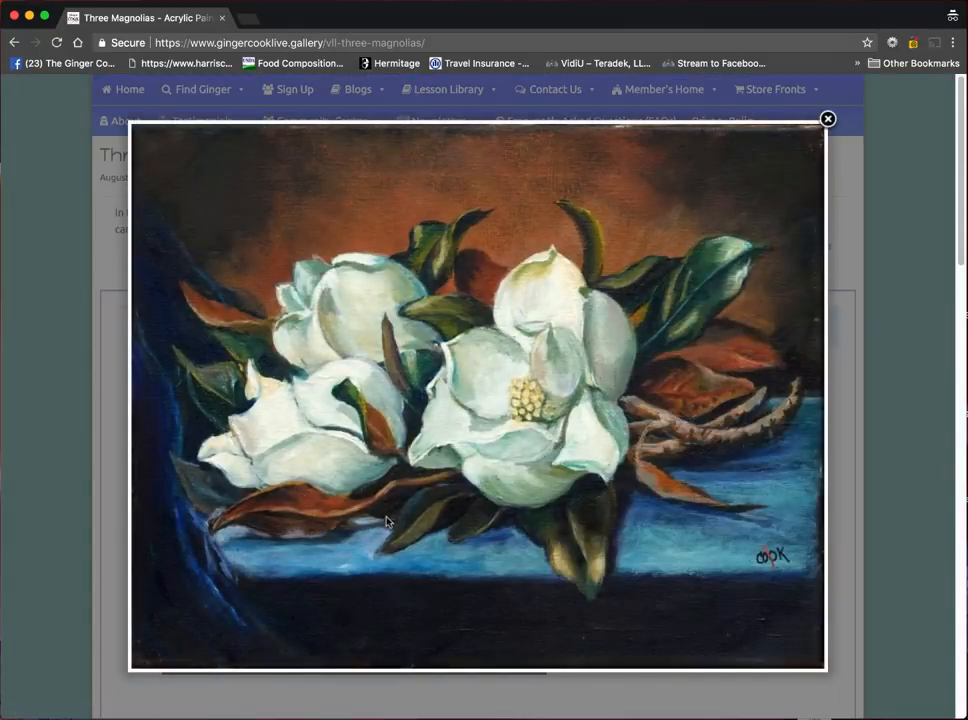
right_click(332, 284)
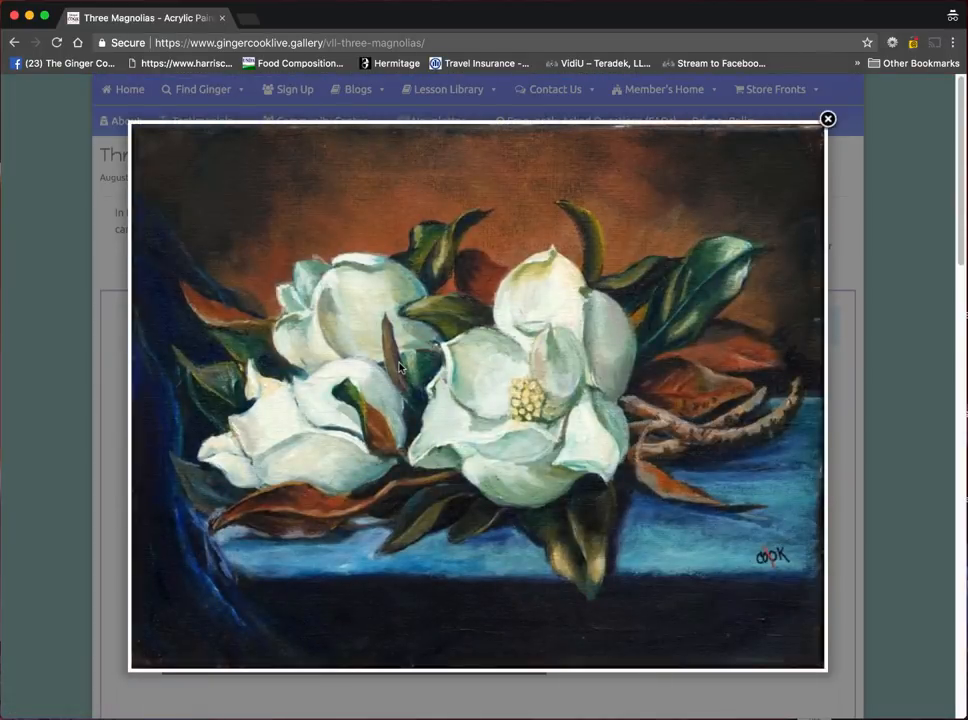
right_click(400, 368)
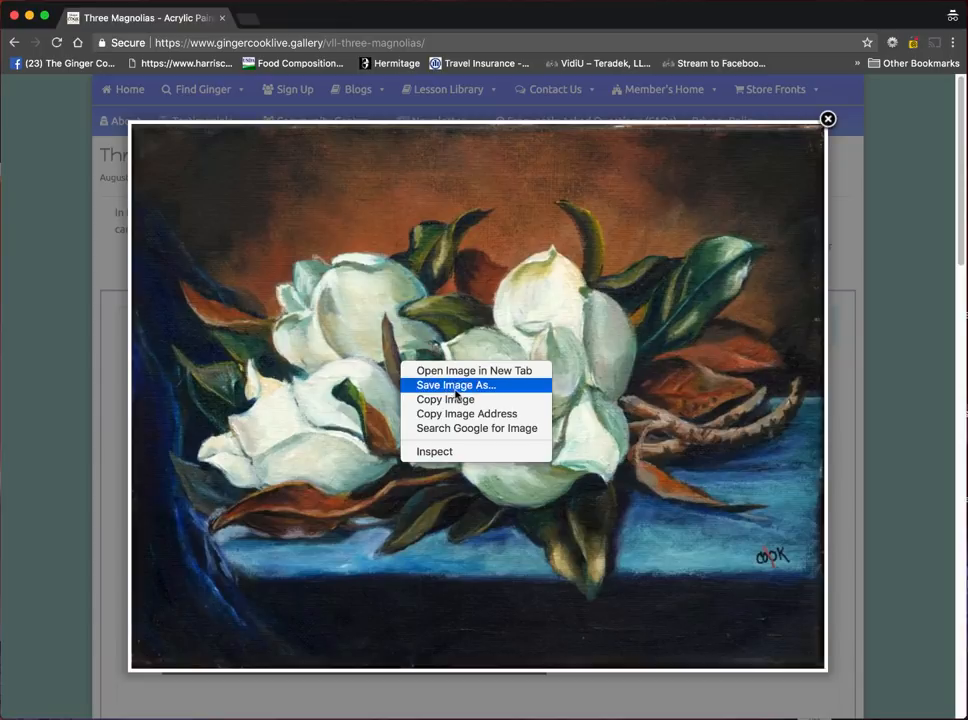
click(456, 384)
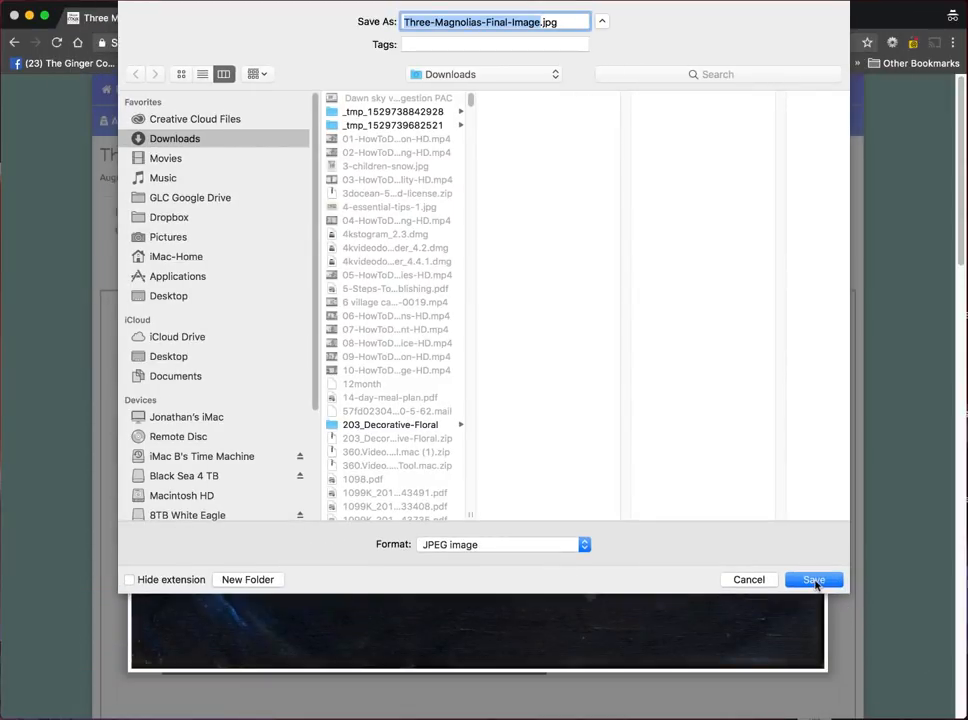
click(812, 580)
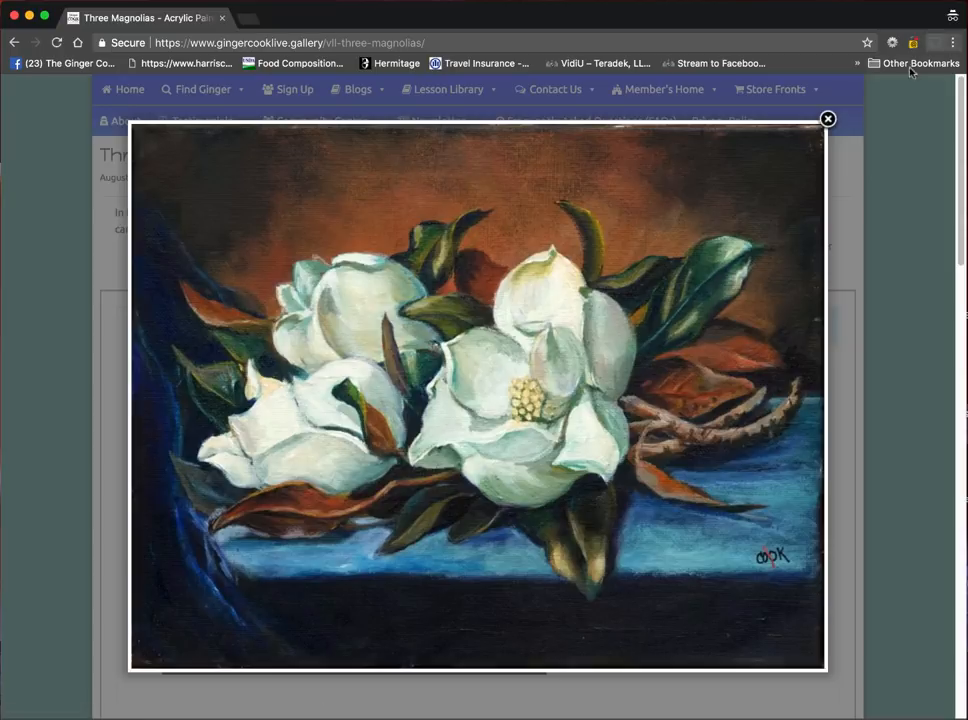
click(828, 120)
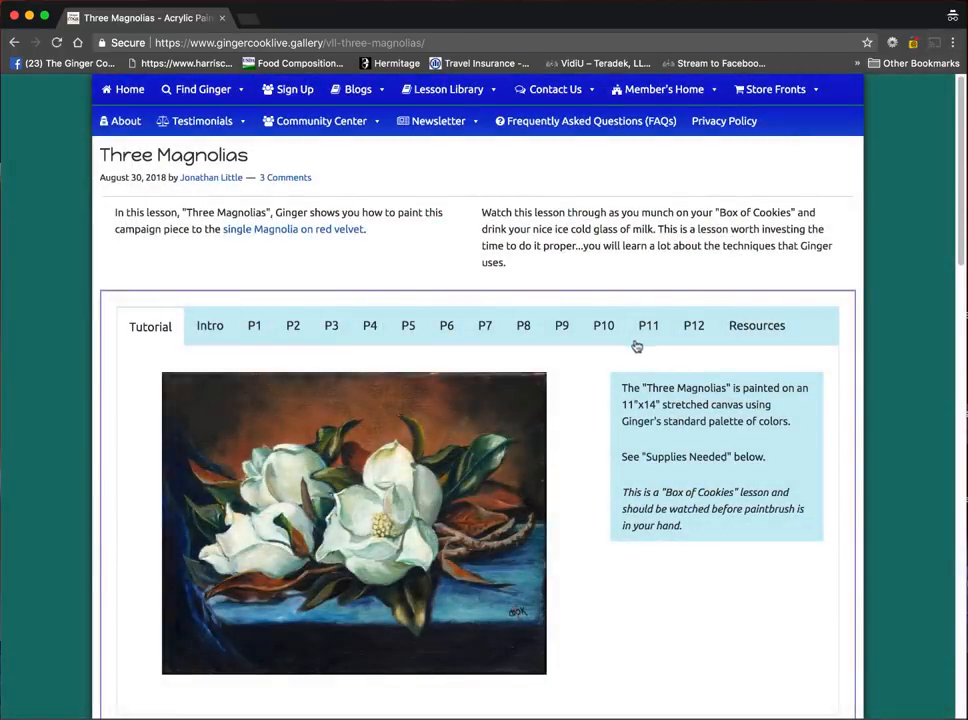
- Show the lesson's Resources and save the COLOR reference image to the computer
click(756, 324)
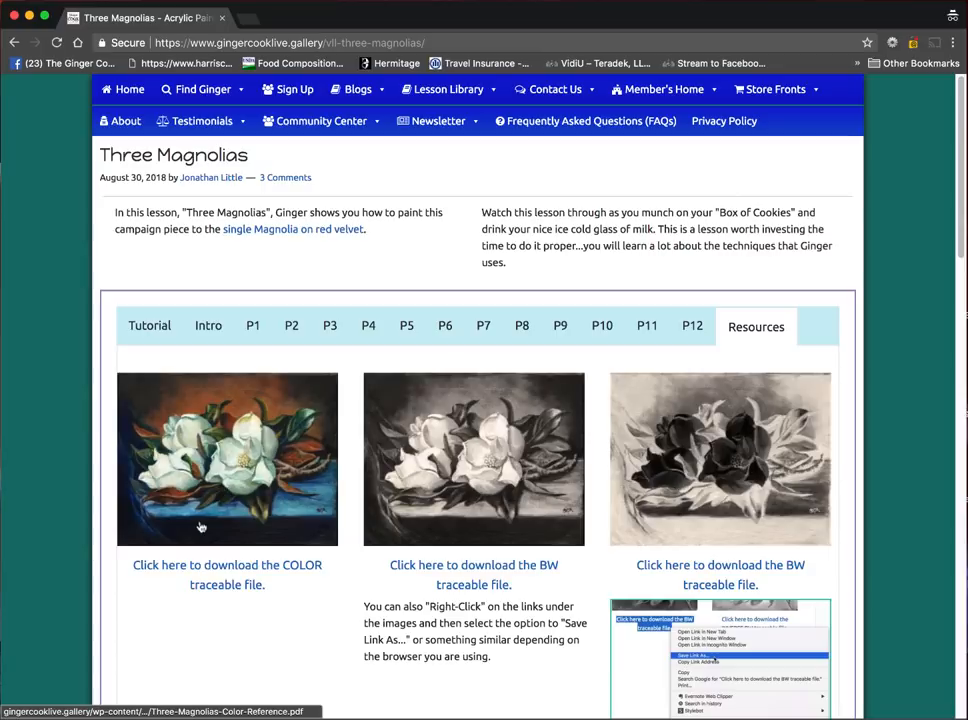
mouse_move(212, 480)
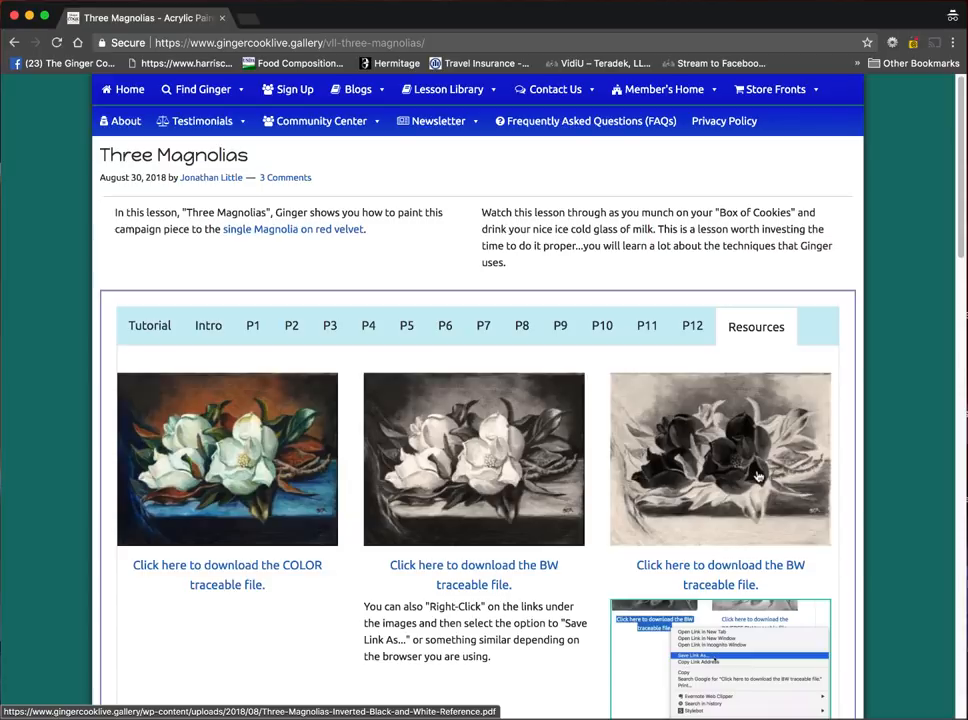
mouse_move(338, 544)
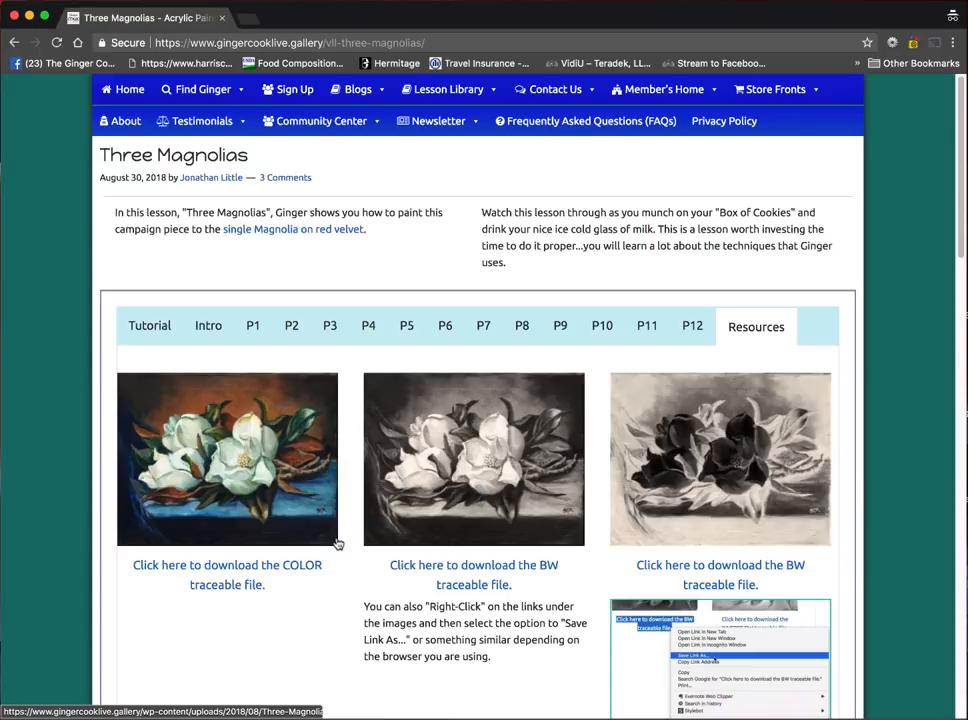
mouse_move(250, 440)
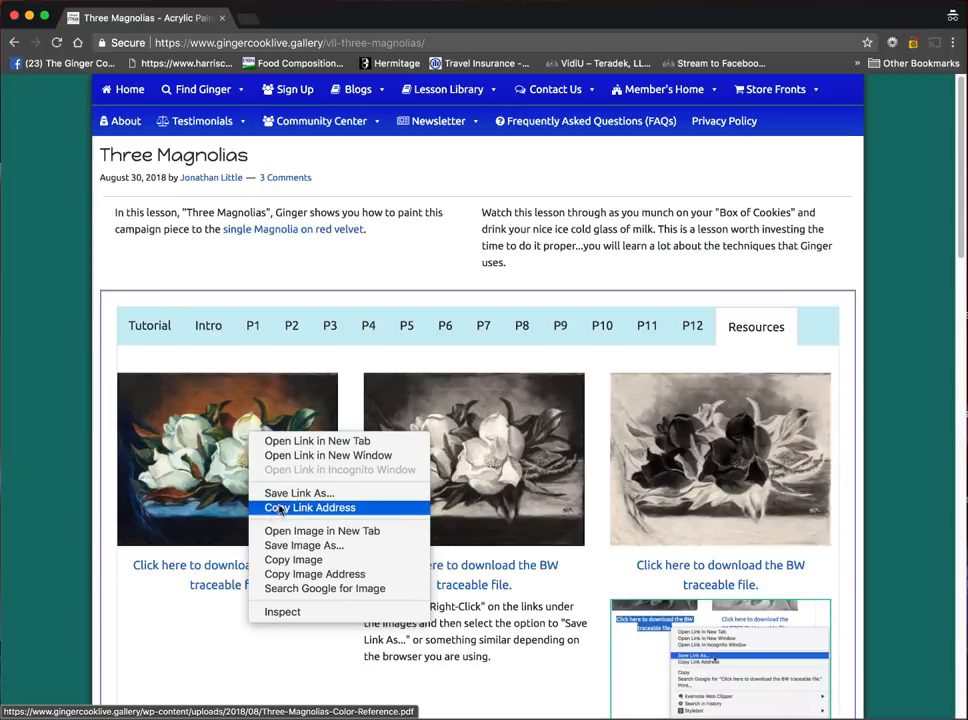
mouse_move(302, 544)
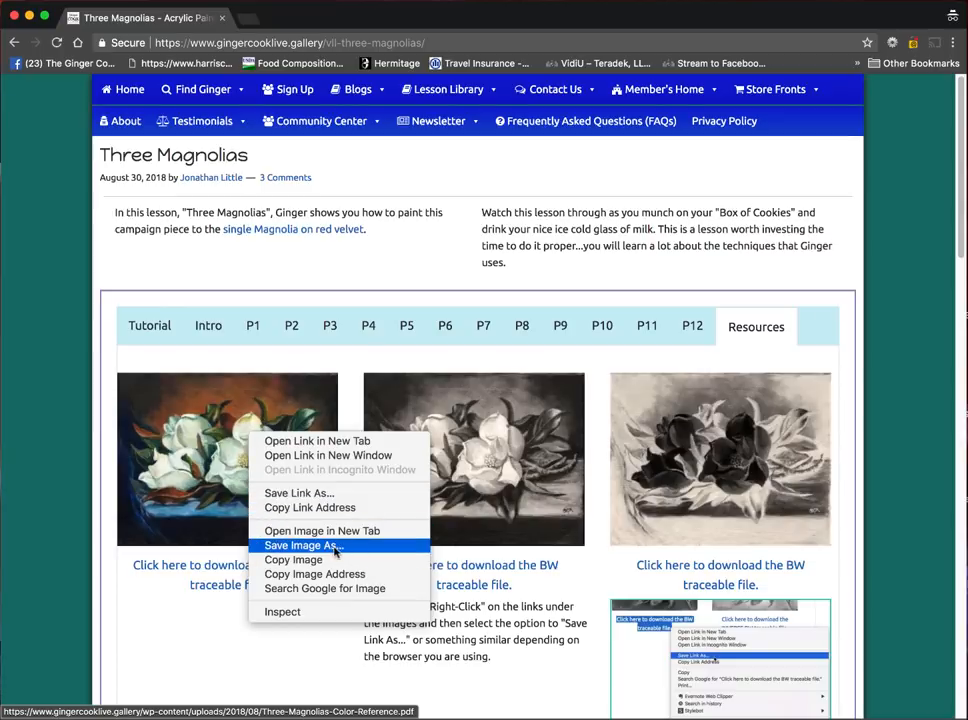
click(300, 544)
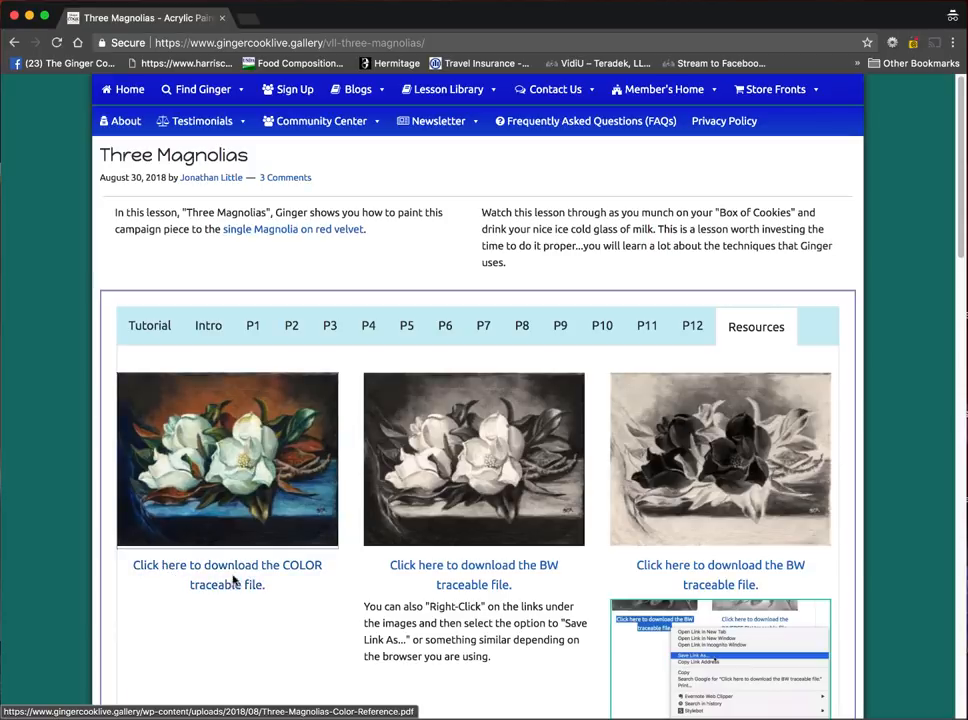
- Open the COLOR traceable reference PDF in a new tab and look down it
click(228, 564)
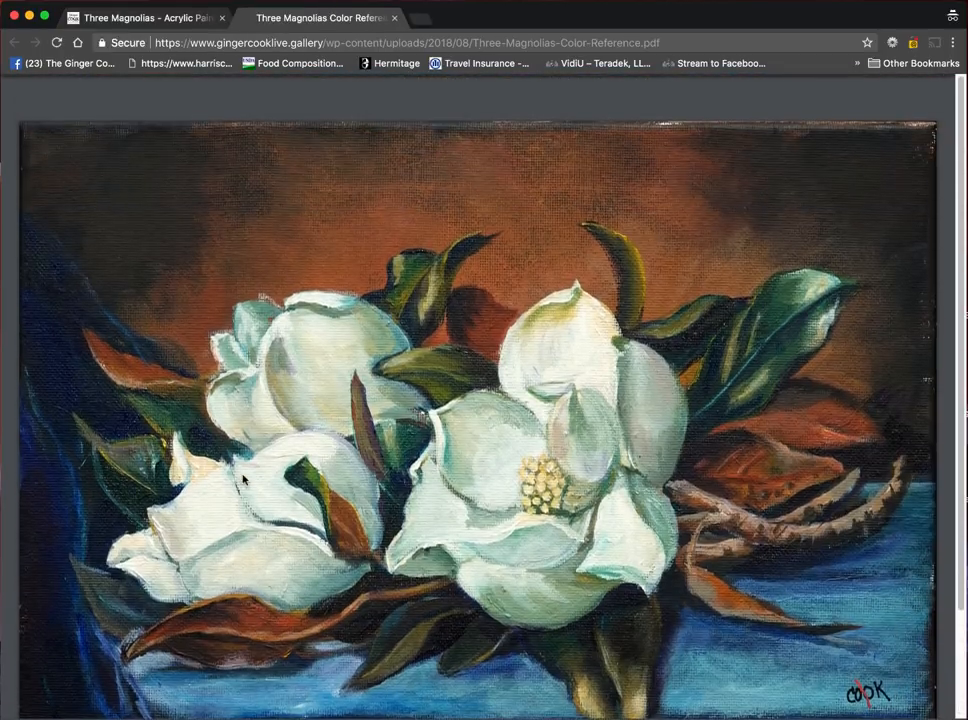
scroll(down, 3)
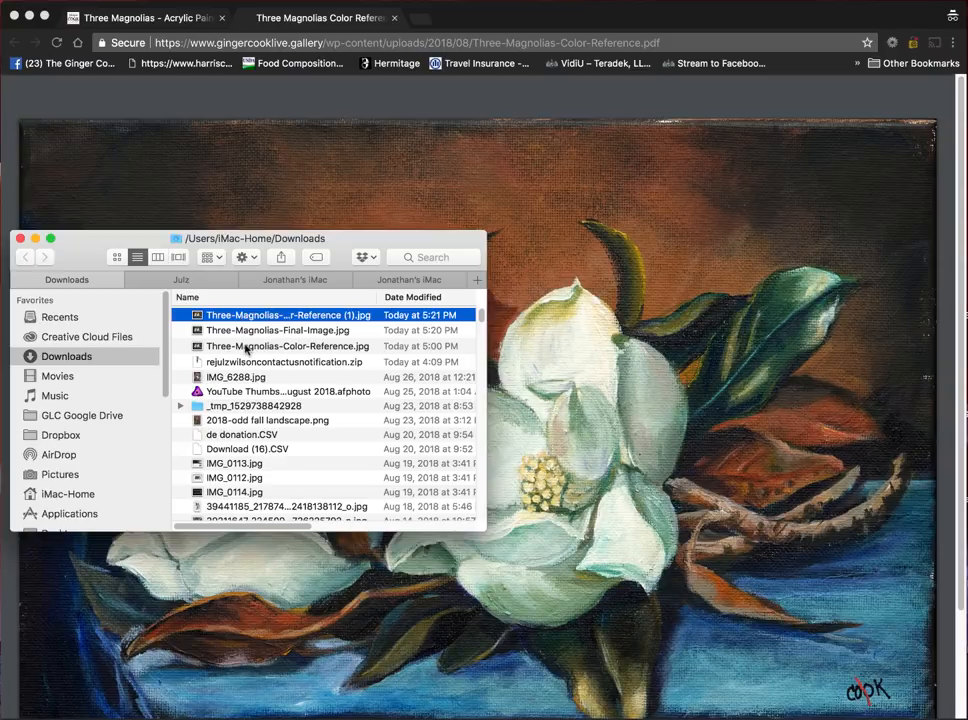
- Open Three-Magnolias-Color-Reference.jpg and the final painting image from Downloads in Preview
click(288, 346)
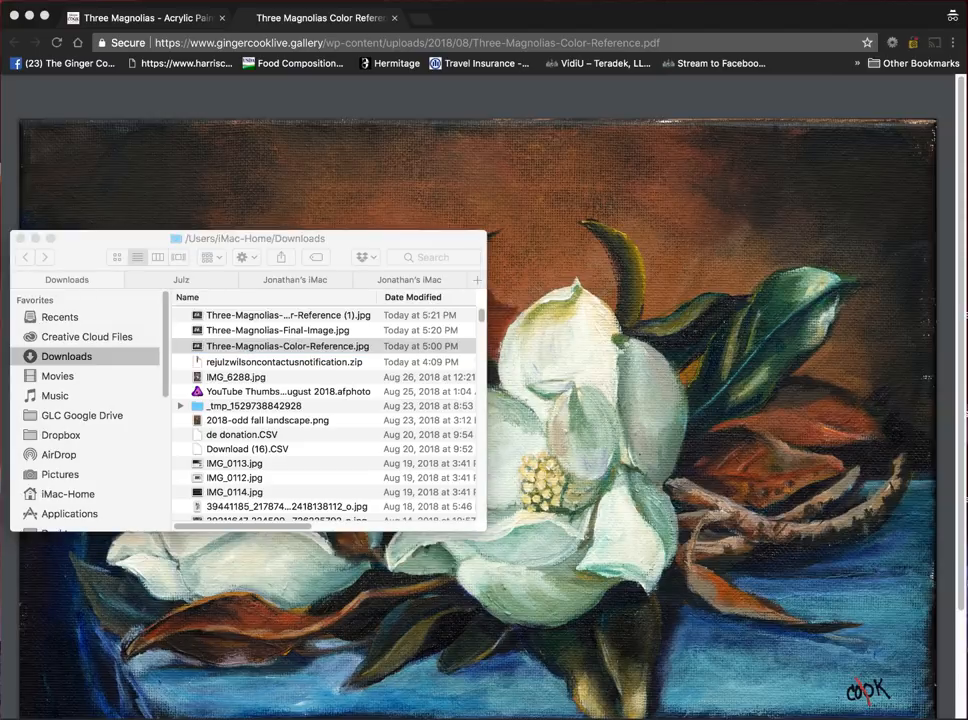
double_click(288, 344)
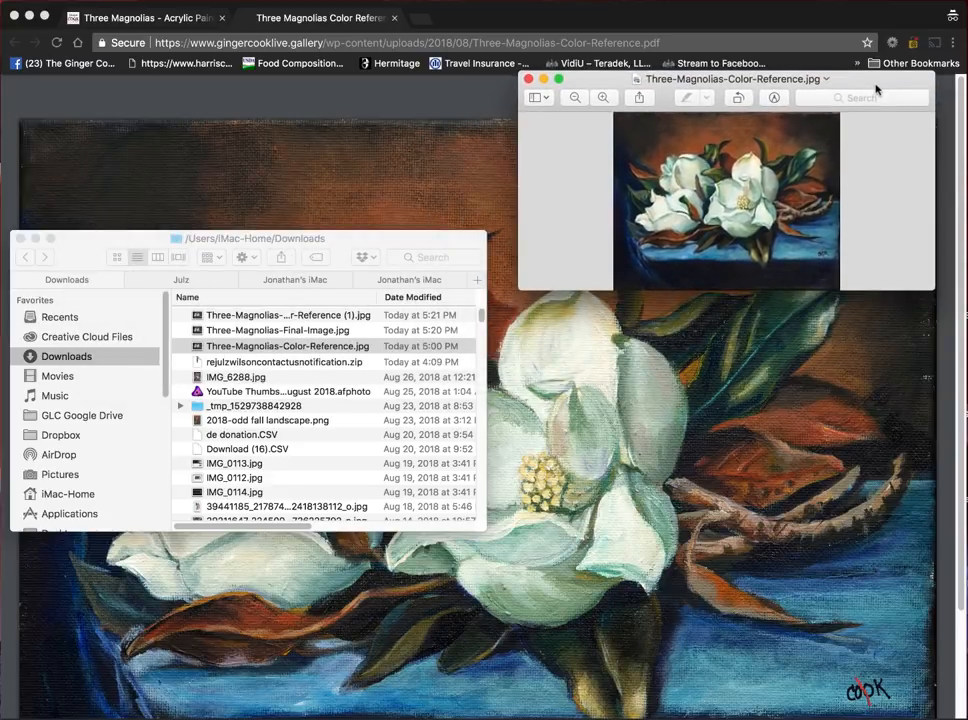
click(288, 346)
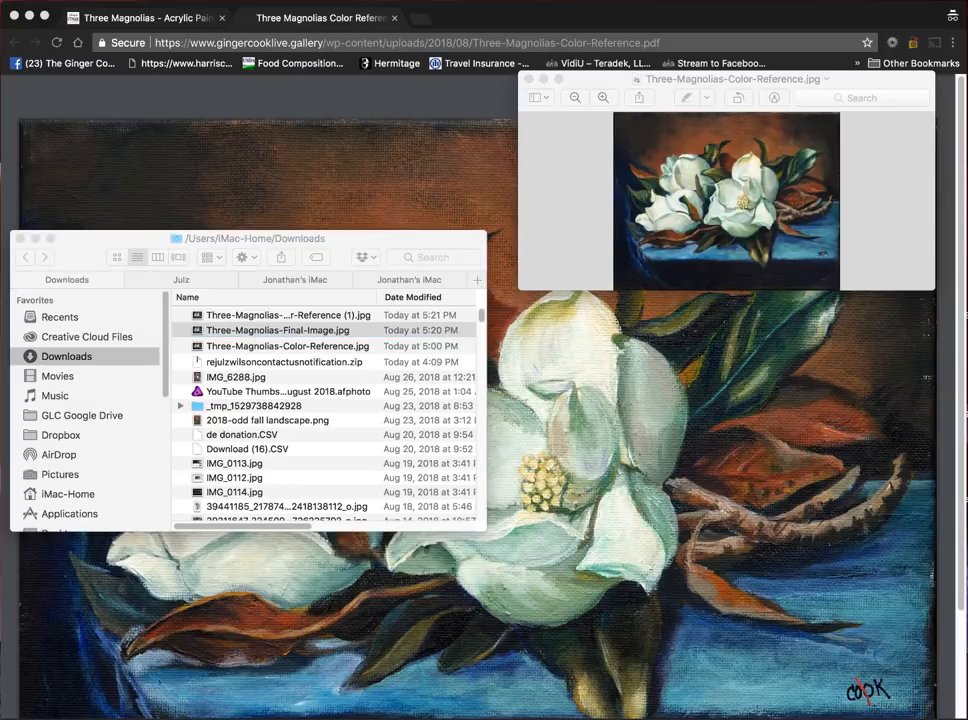
double_click(276, 330)
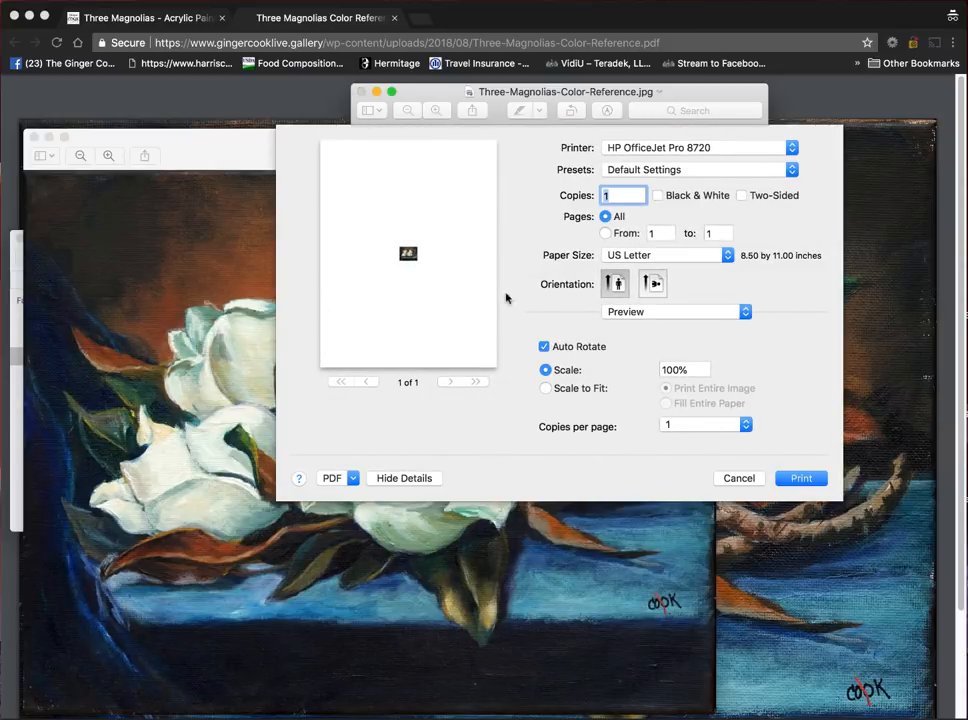
mouse_move(448, 350)
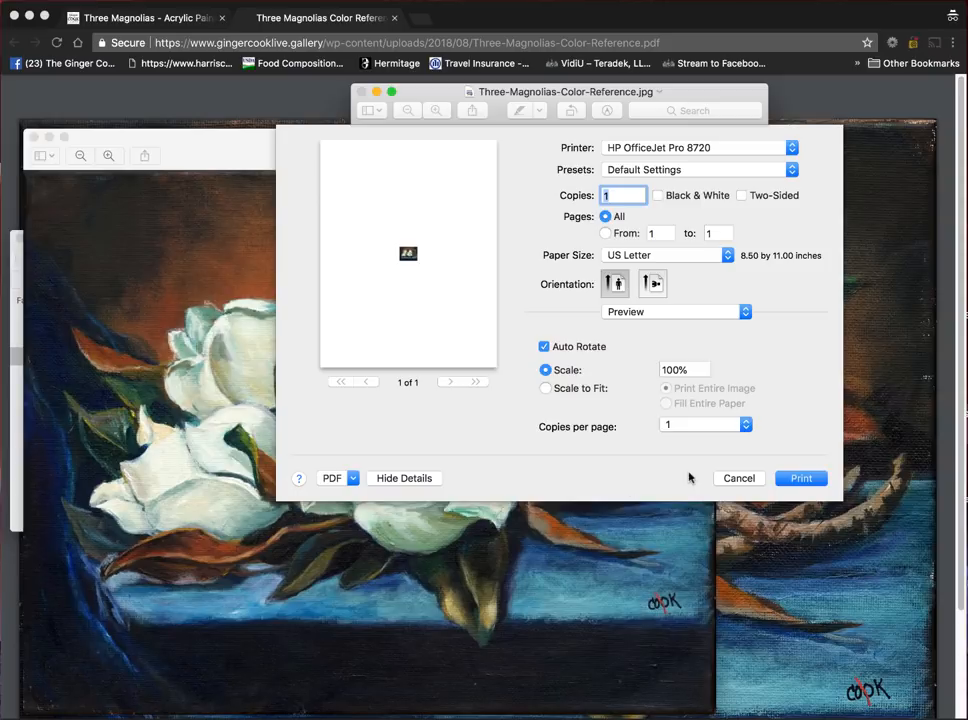
mouse_move(576, 390)
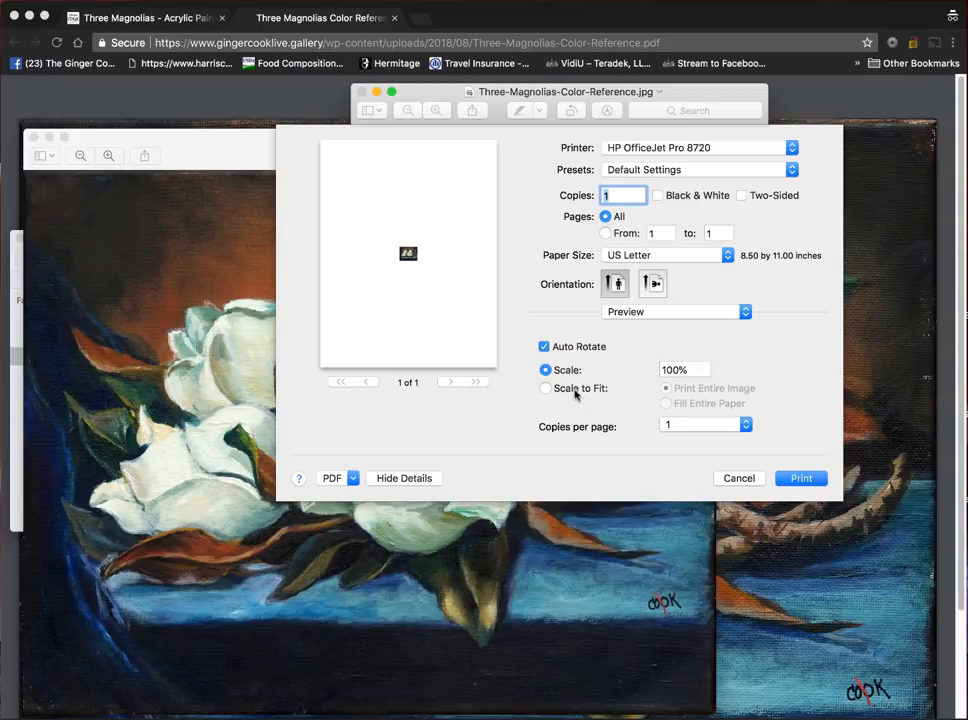
- Set the colour reference print to scale-to-fit and choose a PDF output option
click(546, 388)
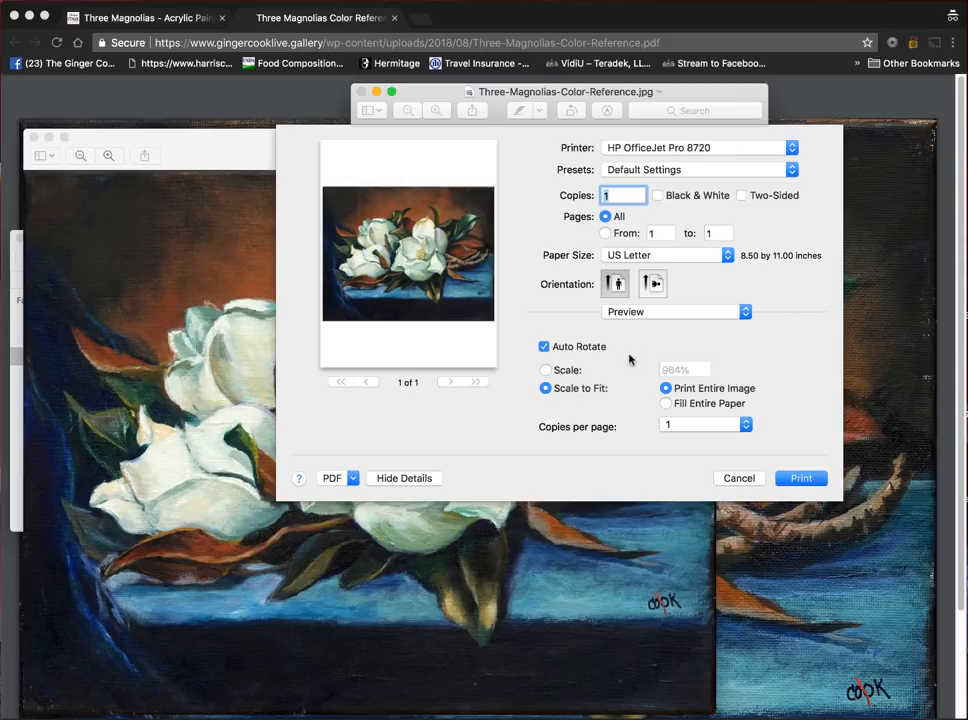
click(652, 284)
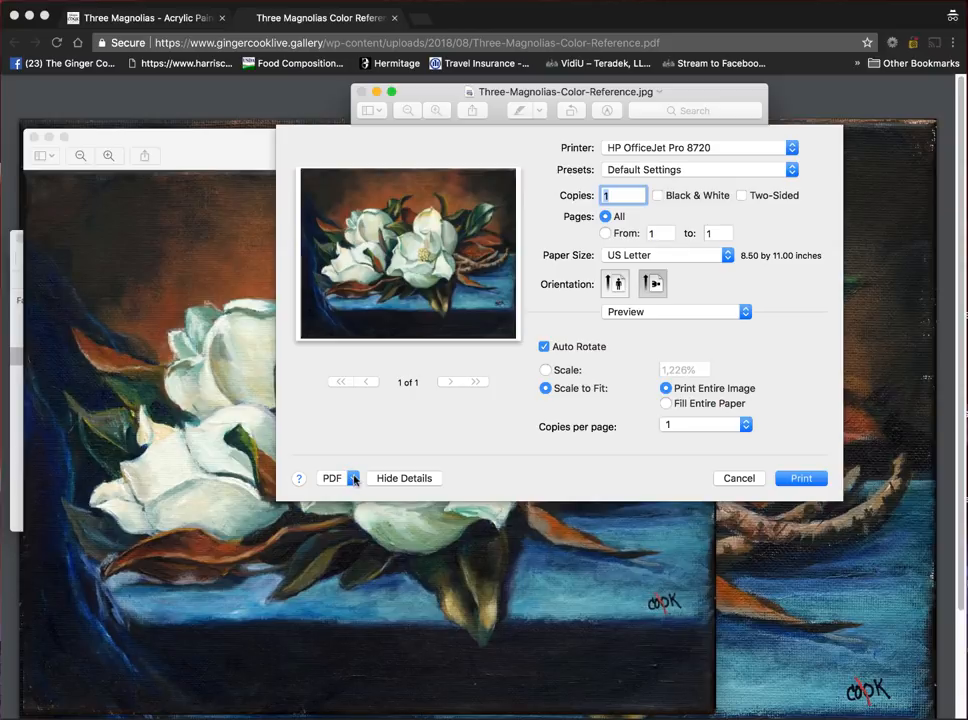
click(338, 478)
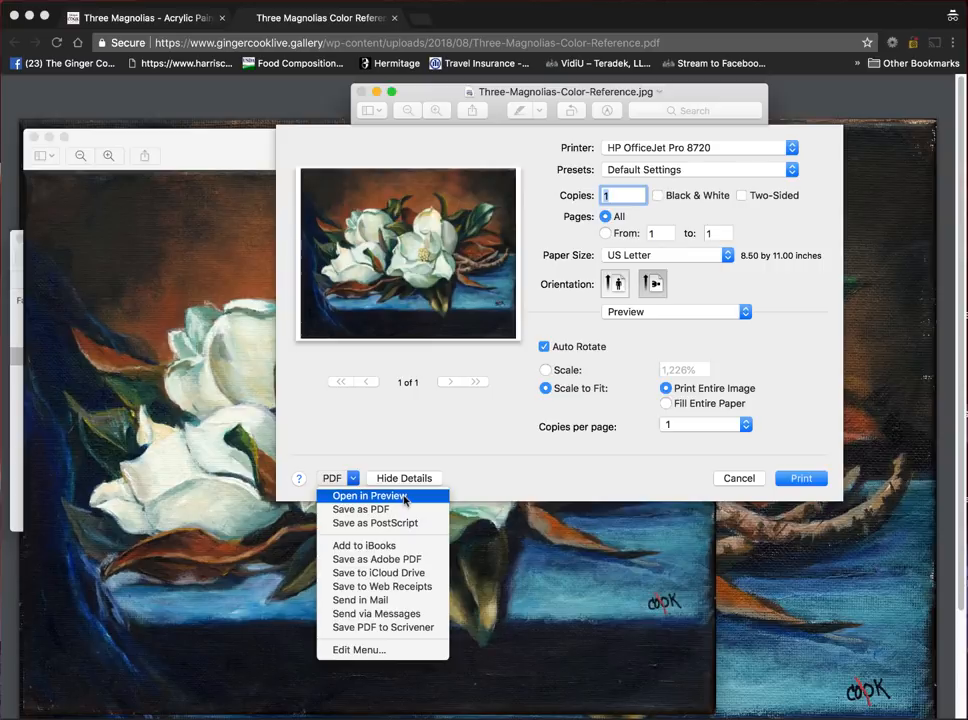
click(370, 496)
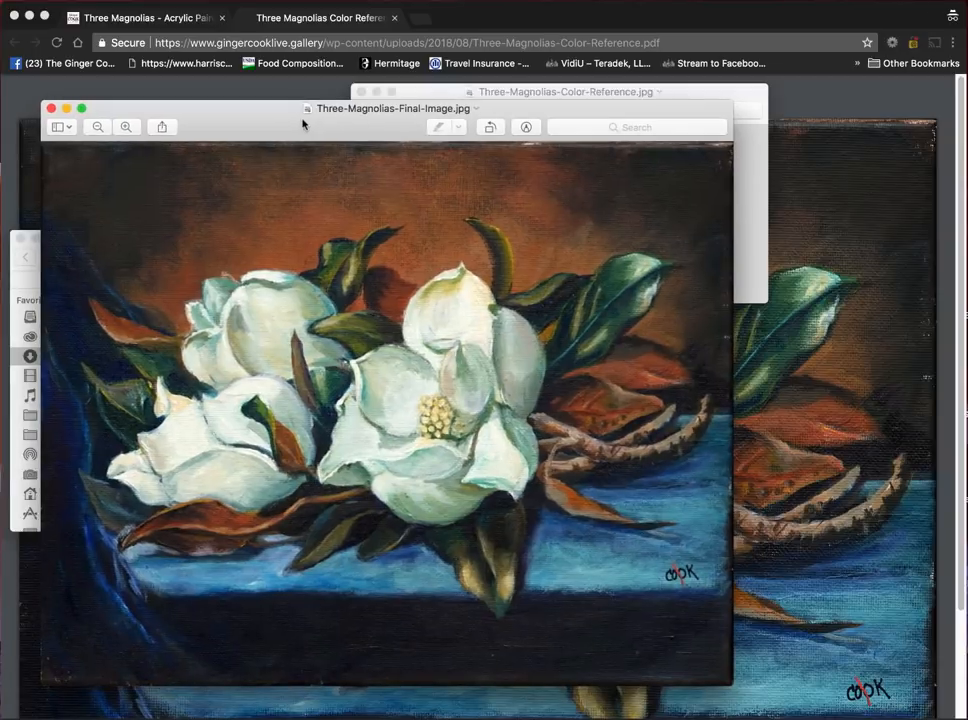
- Return to the lesson's Tutorial section, view the finished painting enlarged, then close it
click(148, 16)
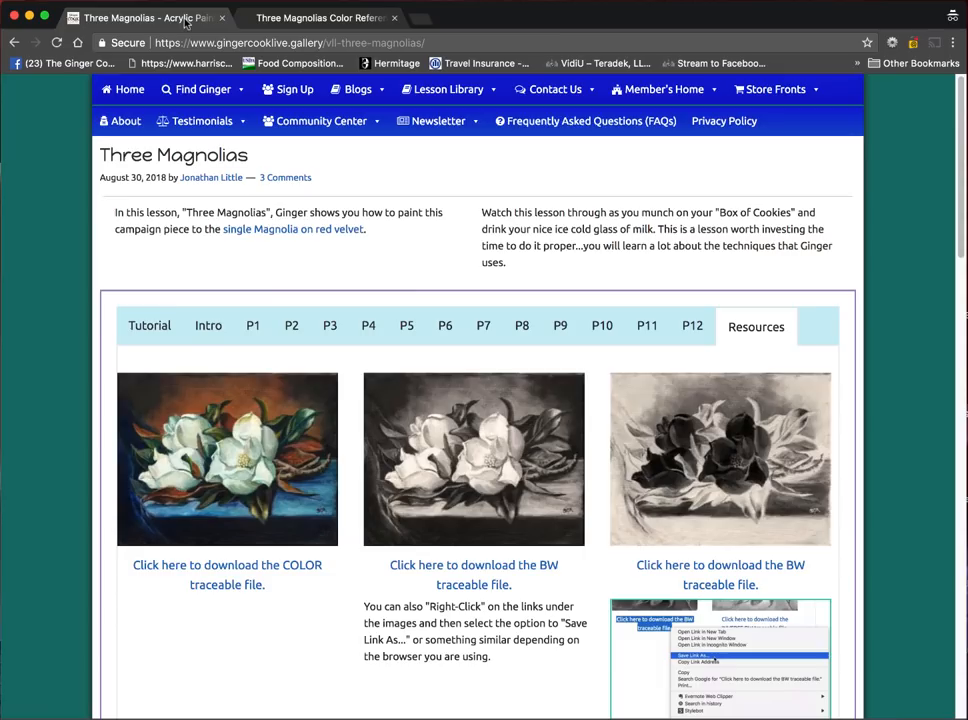
click(148, 324)
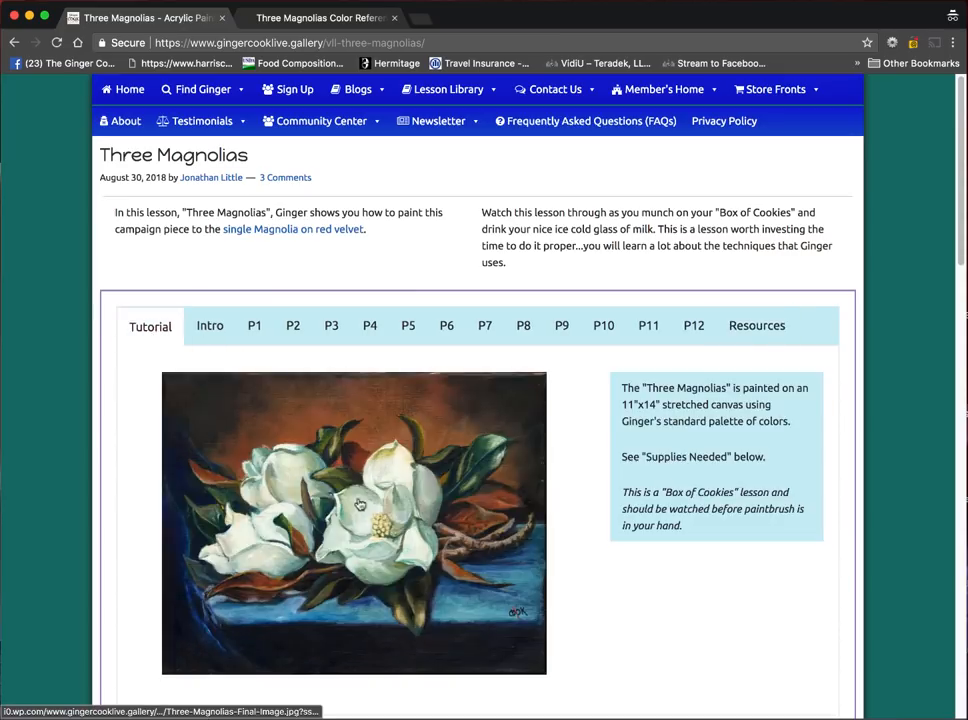
click(354, 520)
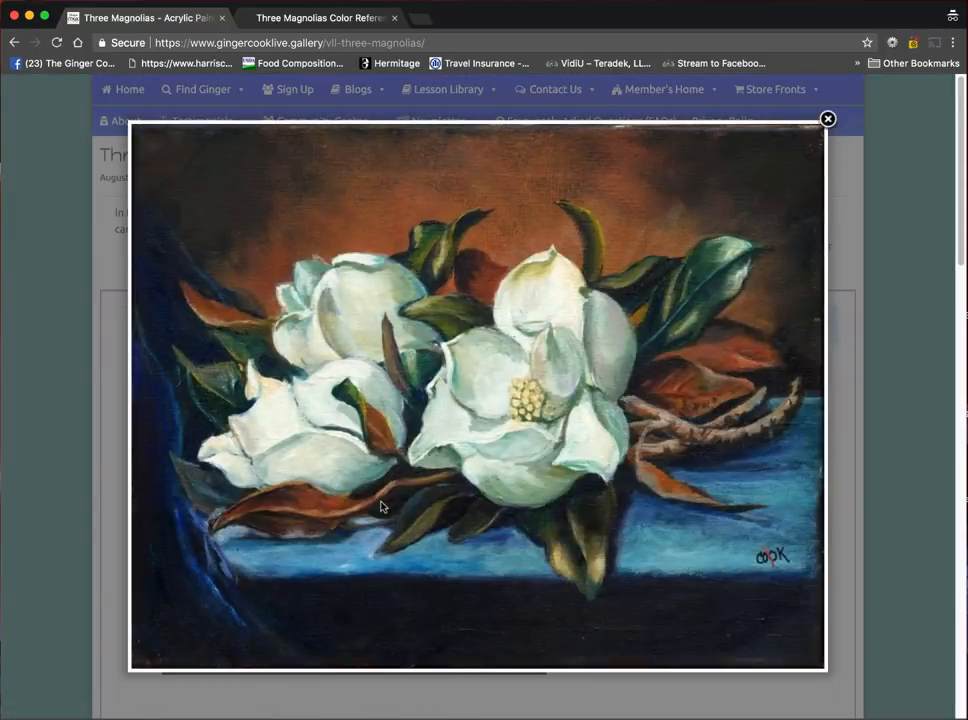
click(828, 120)
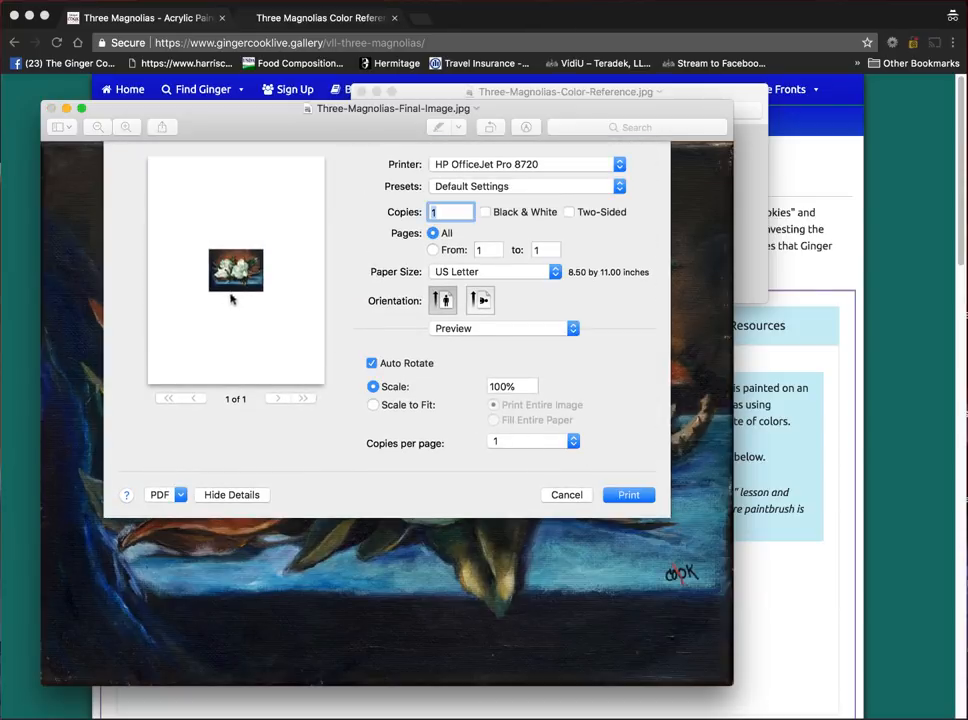
mouse_move(484, 410)
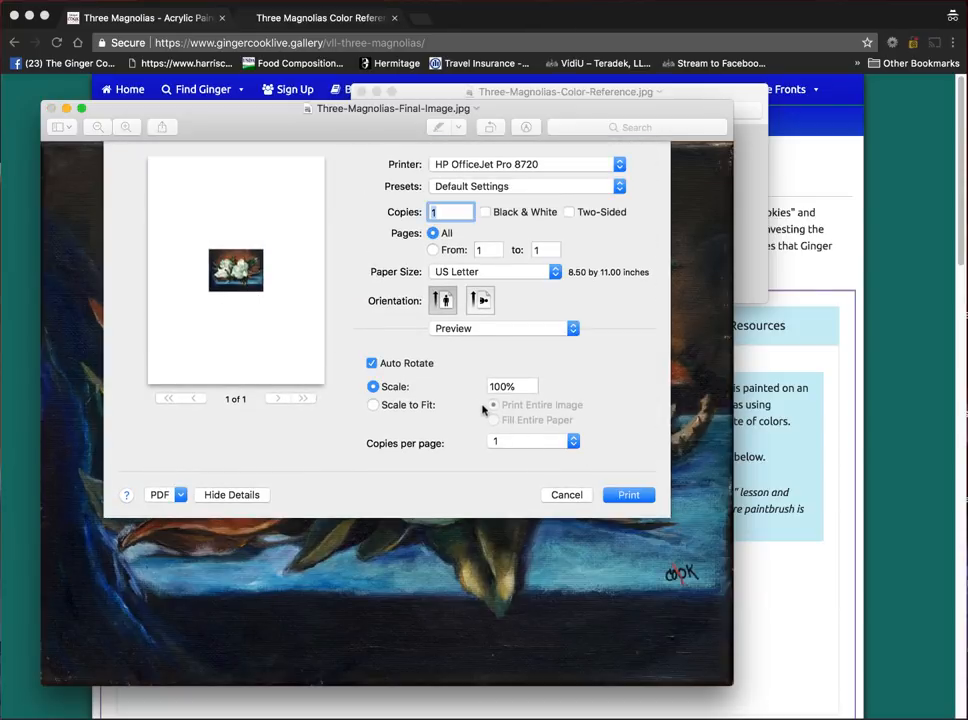
- Print the final painting scaled to fit and open the result as a PDF in Preview
click(372, 404)
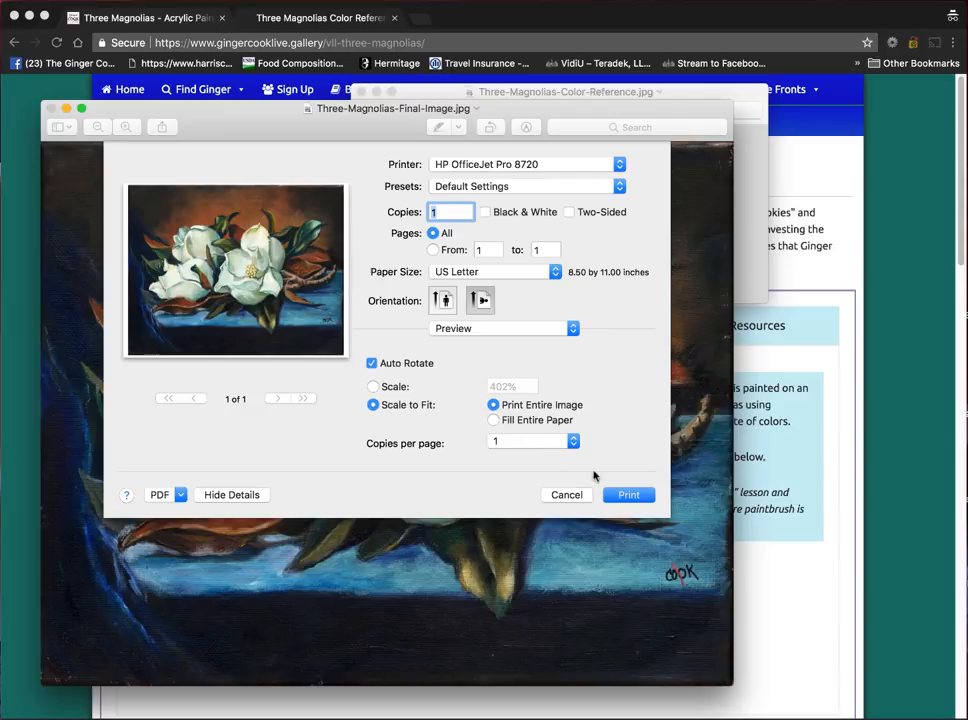
click(160, 494)
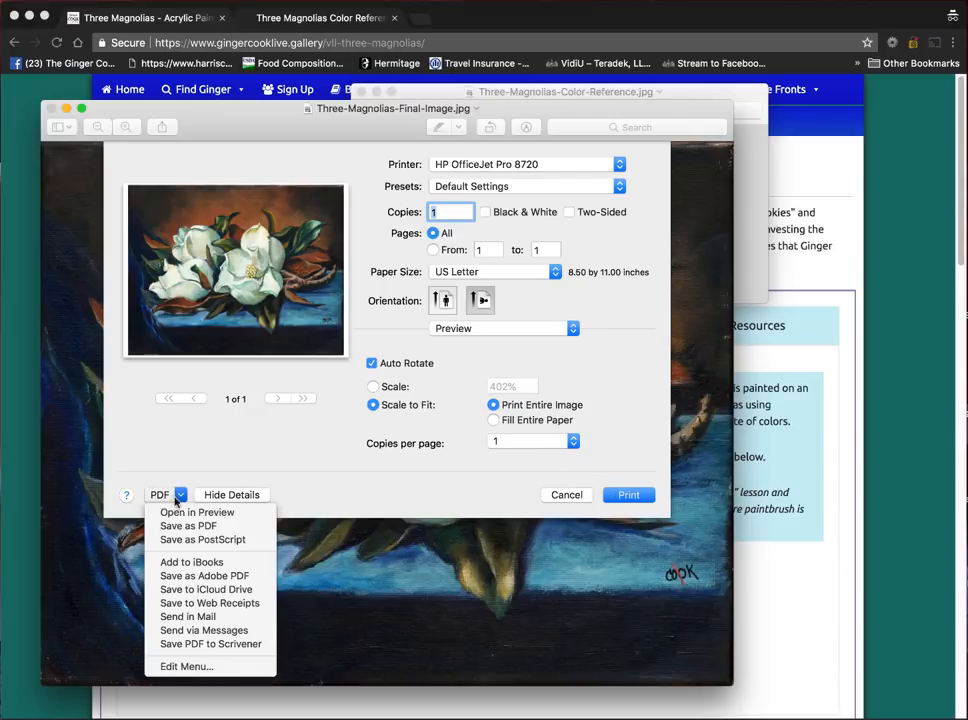
click(566, 494)
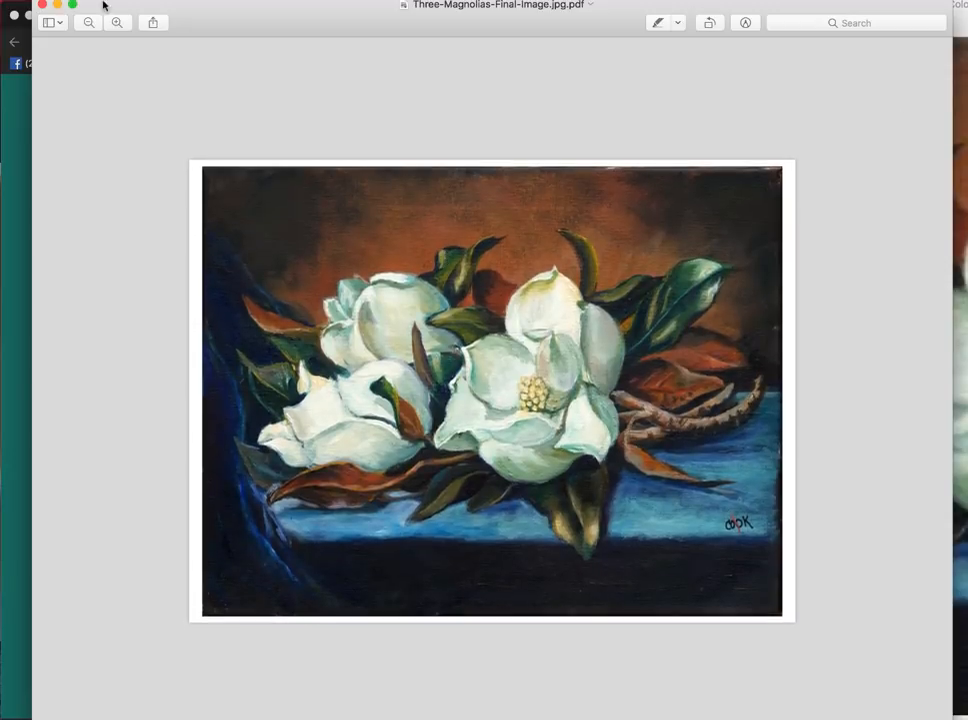
- Zoom into the painting PDF, close the image windows, and start printing Chrome's colour reference PDF
click(116, 22)
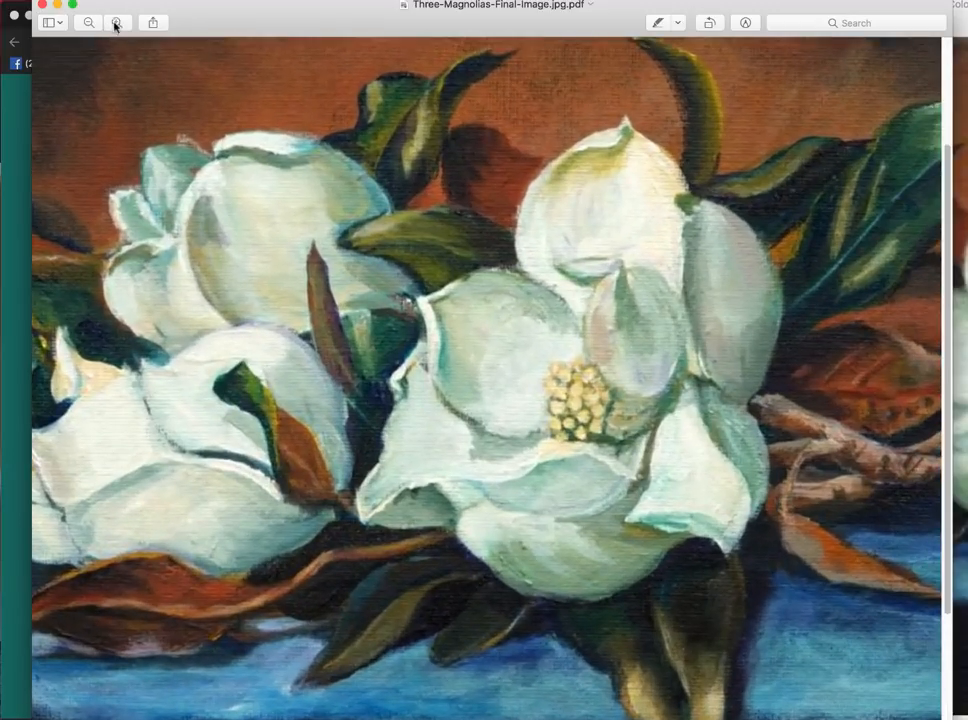
click(88, 22)
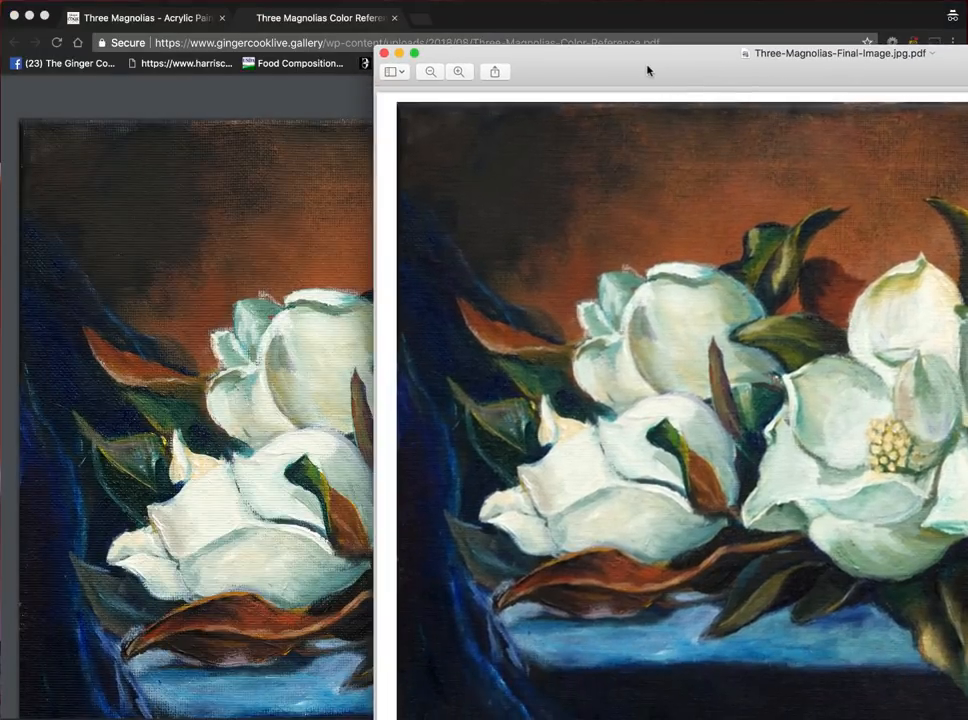
mouse_move(644, 488)
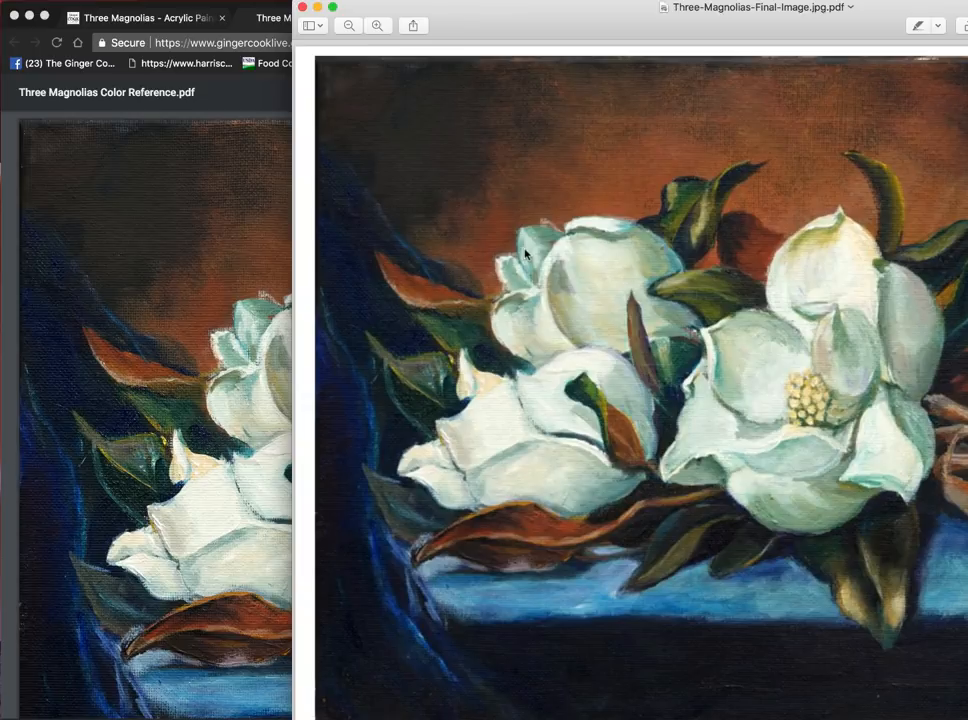
mouse_move(620, 344)
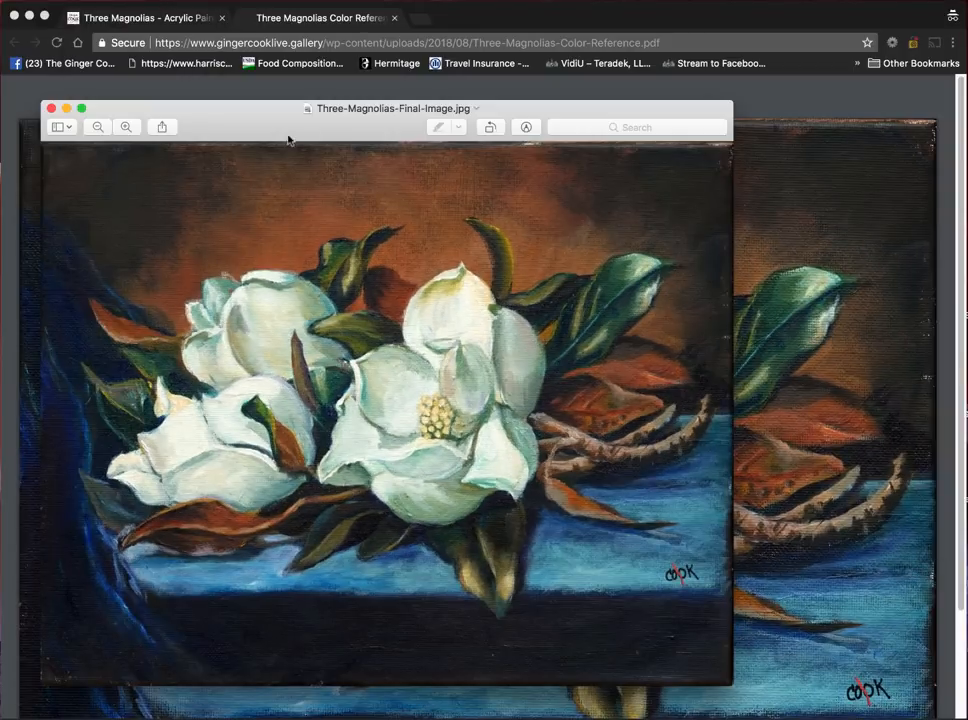
mouse_move(68, 112)
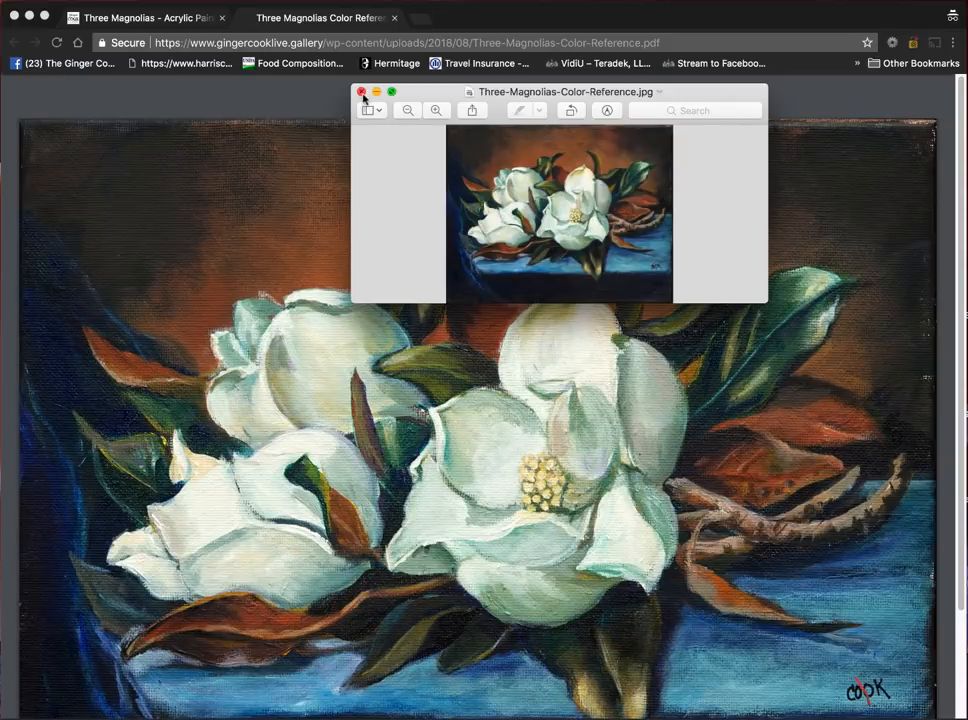
click(362, 92)
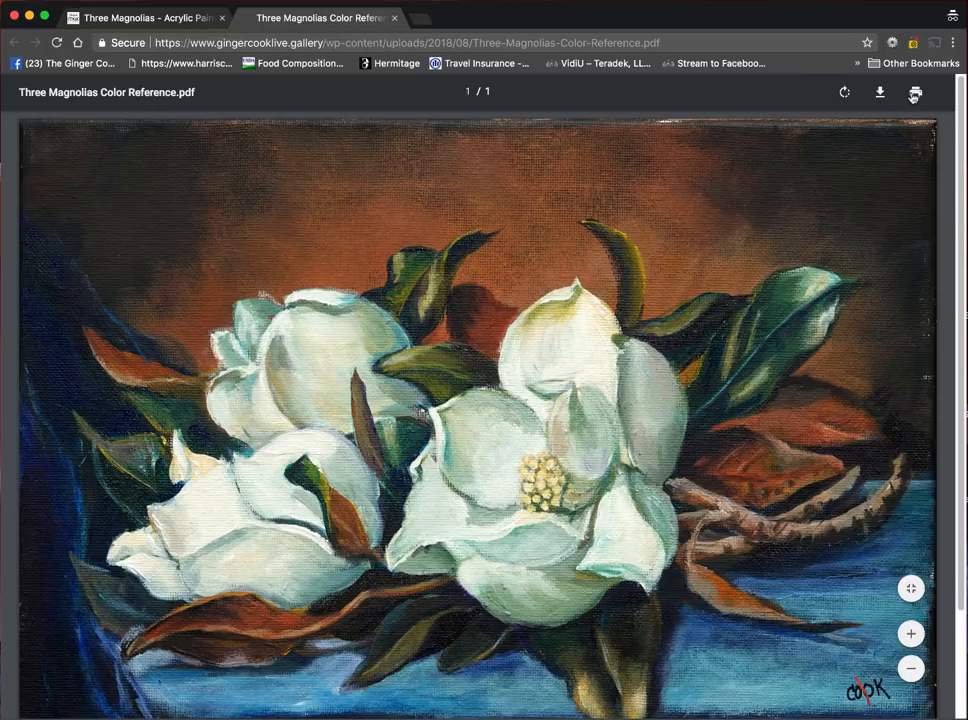
click(914, 92)
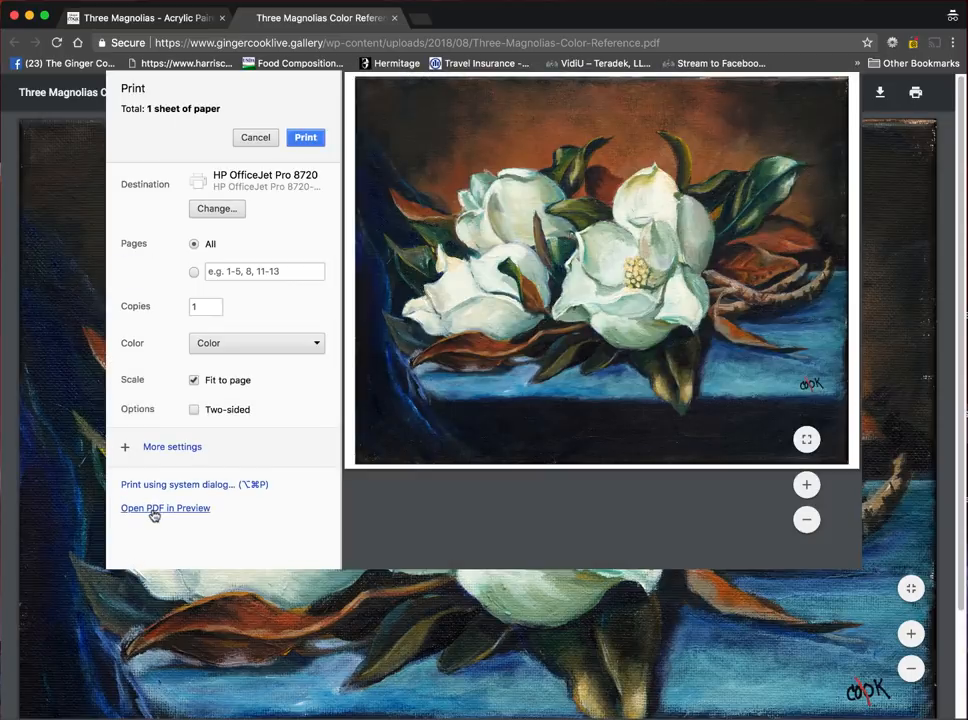
- Open the colour reference PDF in Preview, delete the edited copy, and save the PDF
click(254, 136)
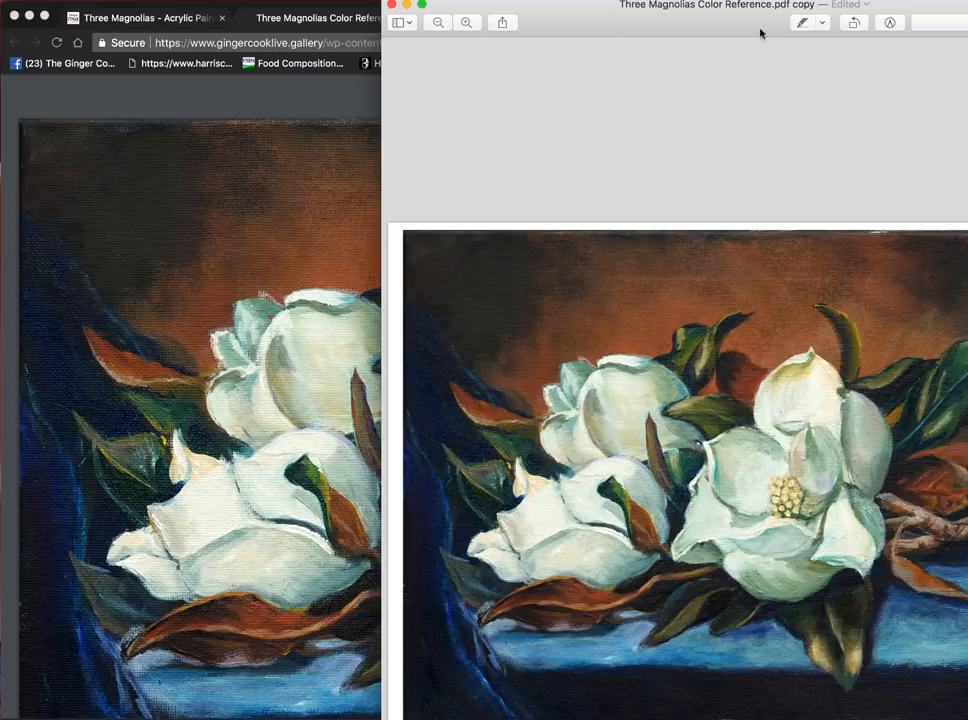
click(436, 22)
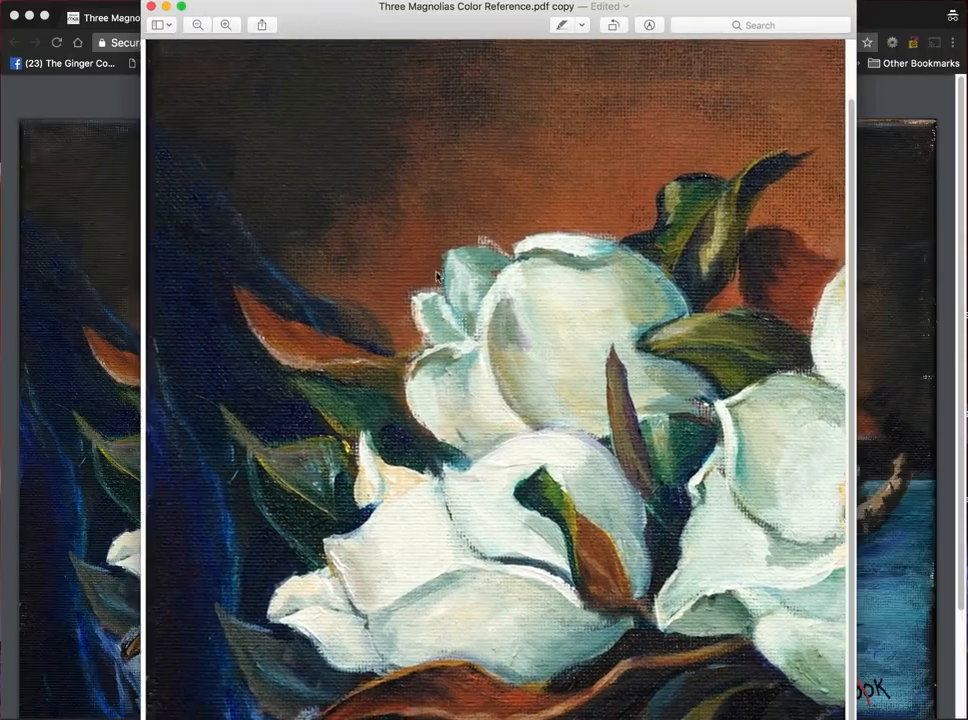
scroll(down, 3)
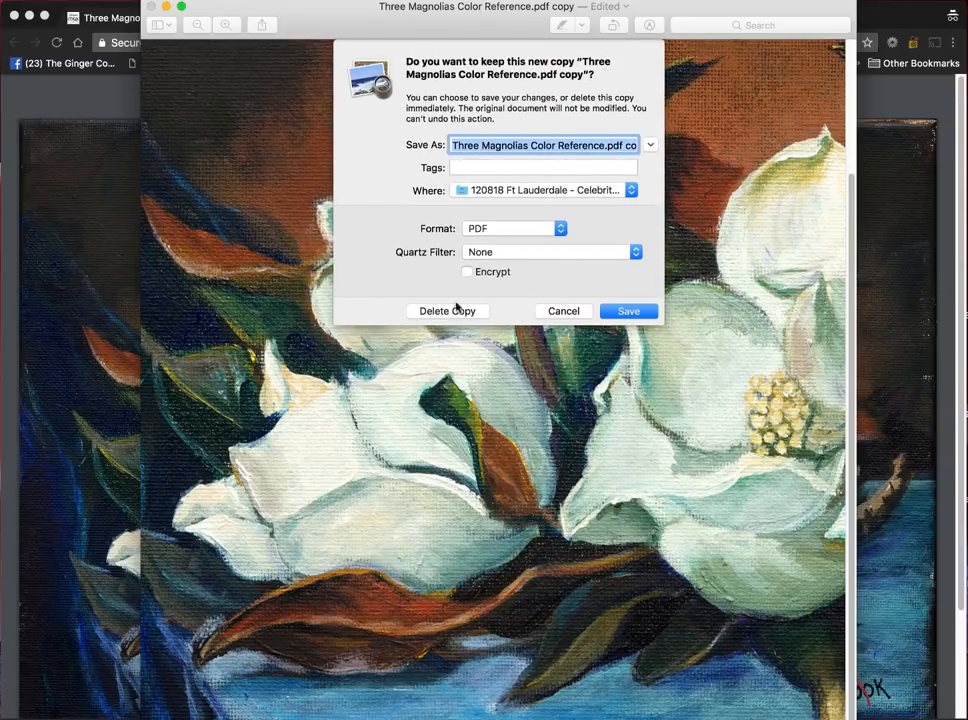
click(564, 312)
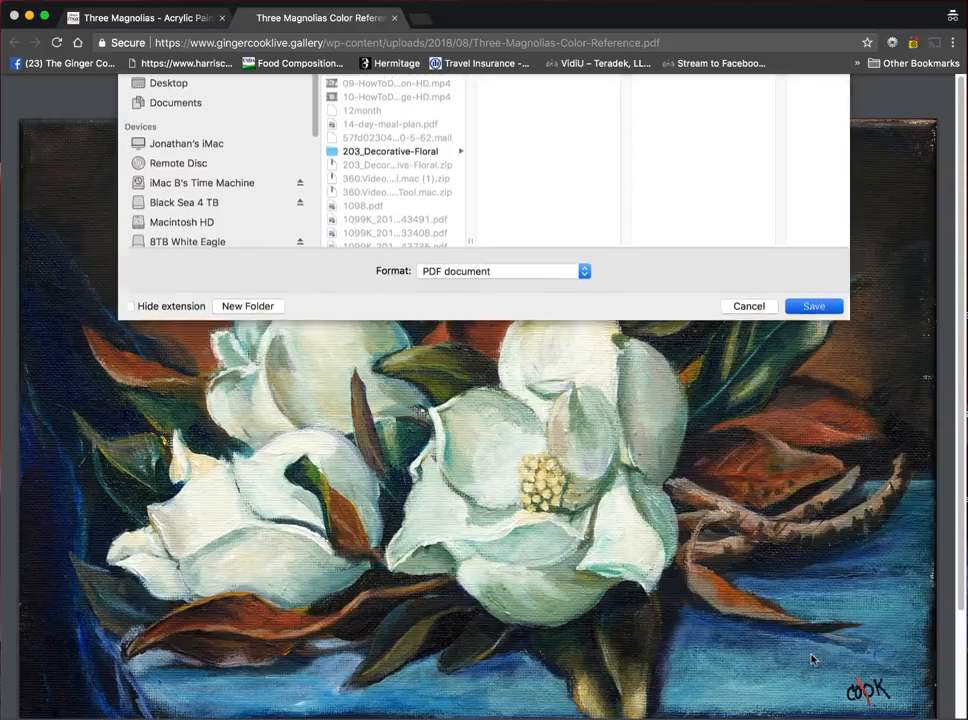
click(748, 306)
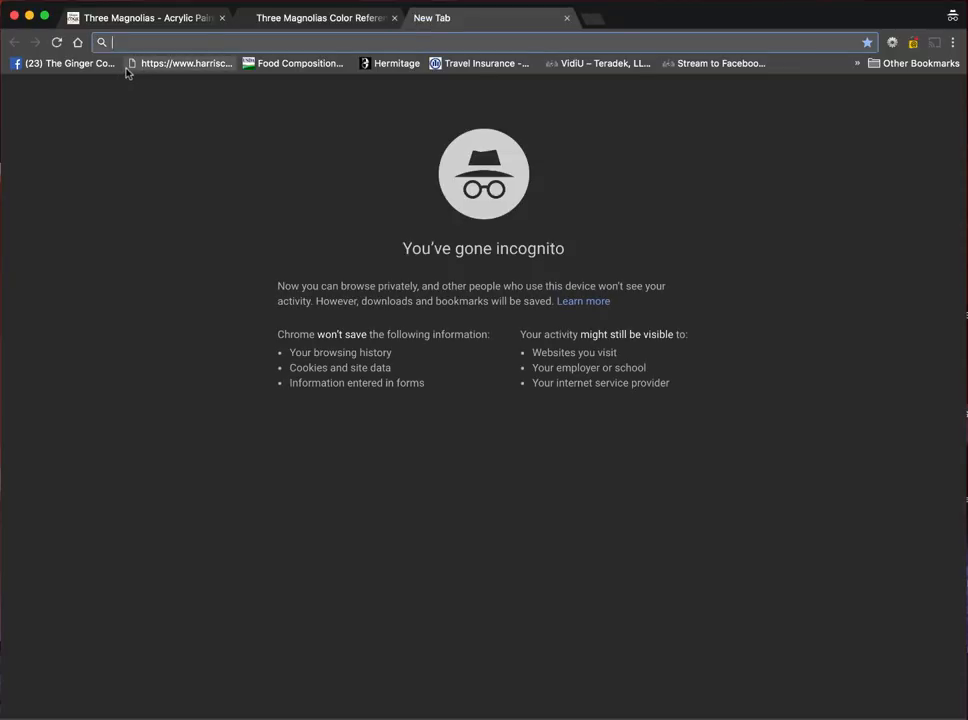
mouse_move(184, 62)
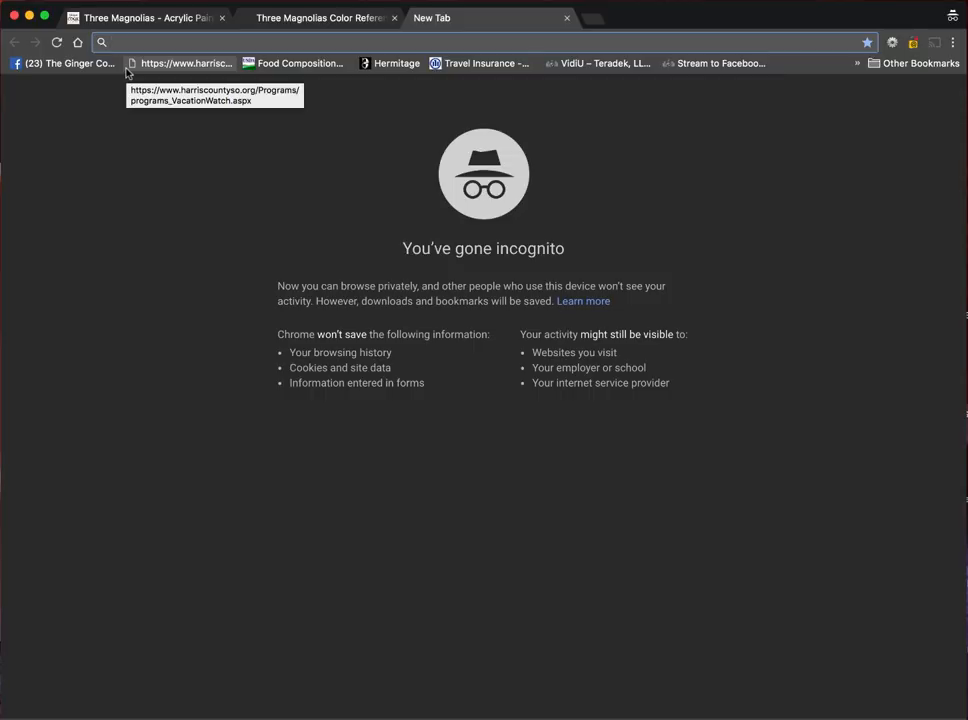
- Search 'pdf to png' in a new tab and open the pdf2png.com converter result
text(pf)
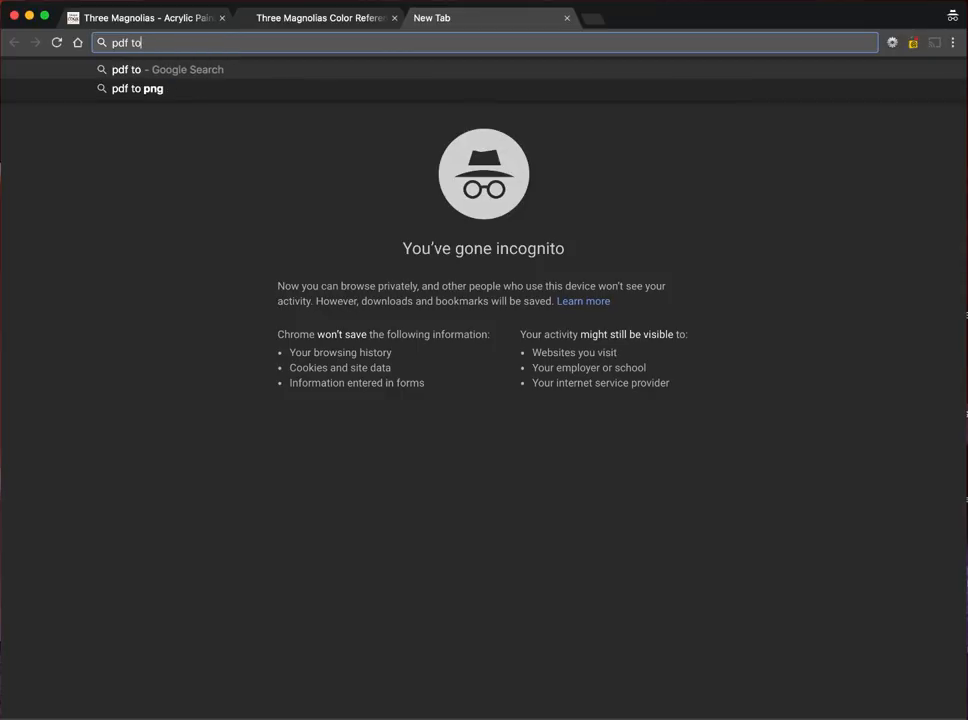
text(pn)
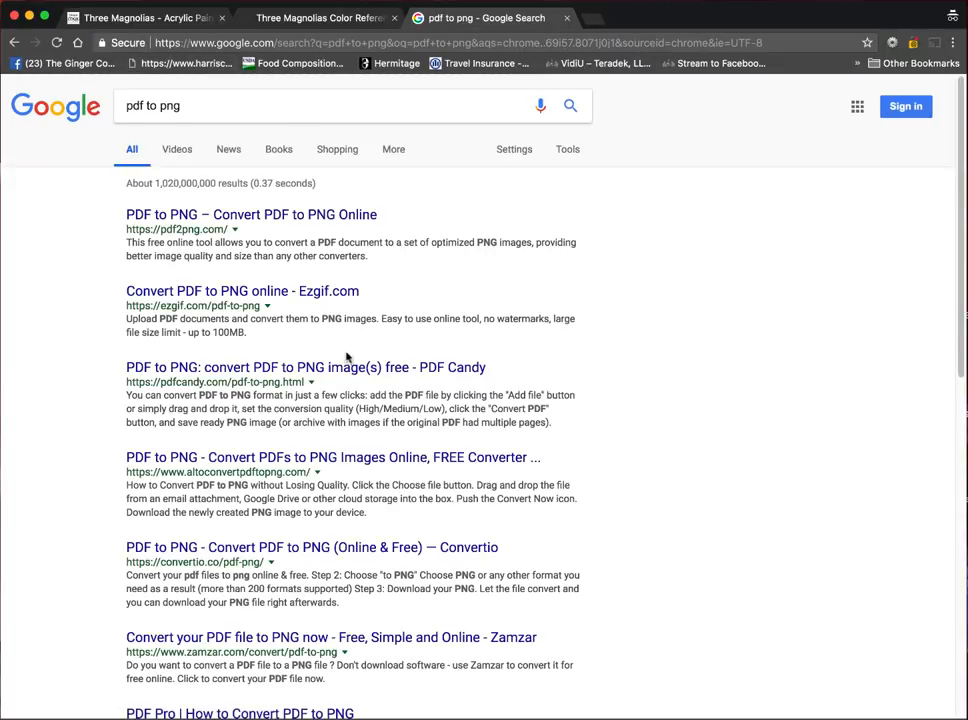
click(252, 214)
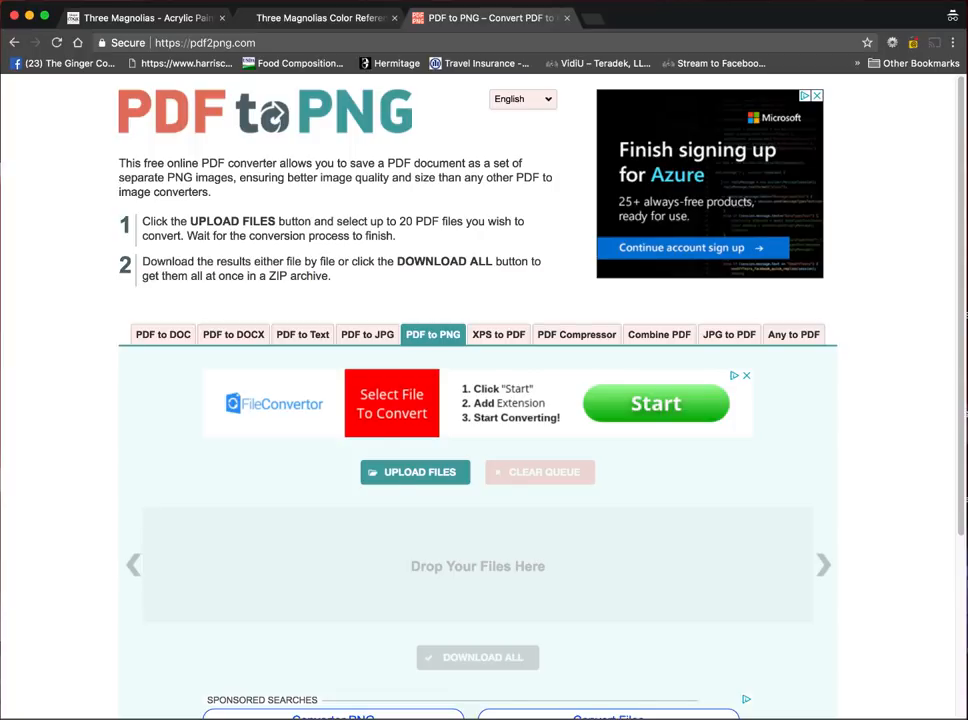
- Add Three-Magnolias-Color-Reference.pdf from Downloads to the converter queue
click(414, 472)
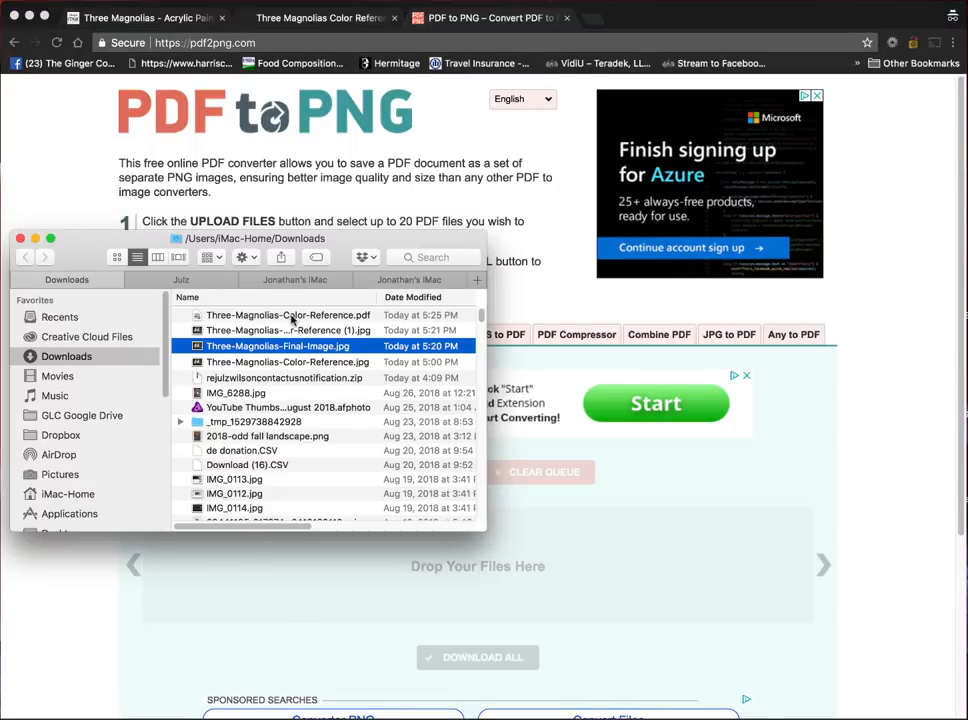
click(288, 316)
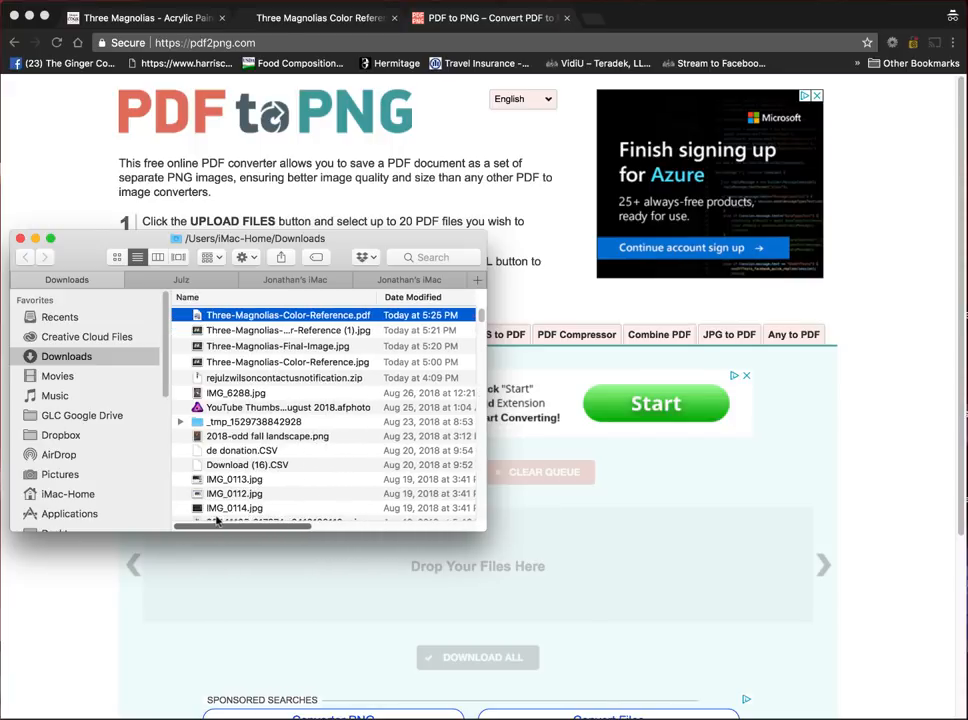
drag(288, 314, 690, 560)
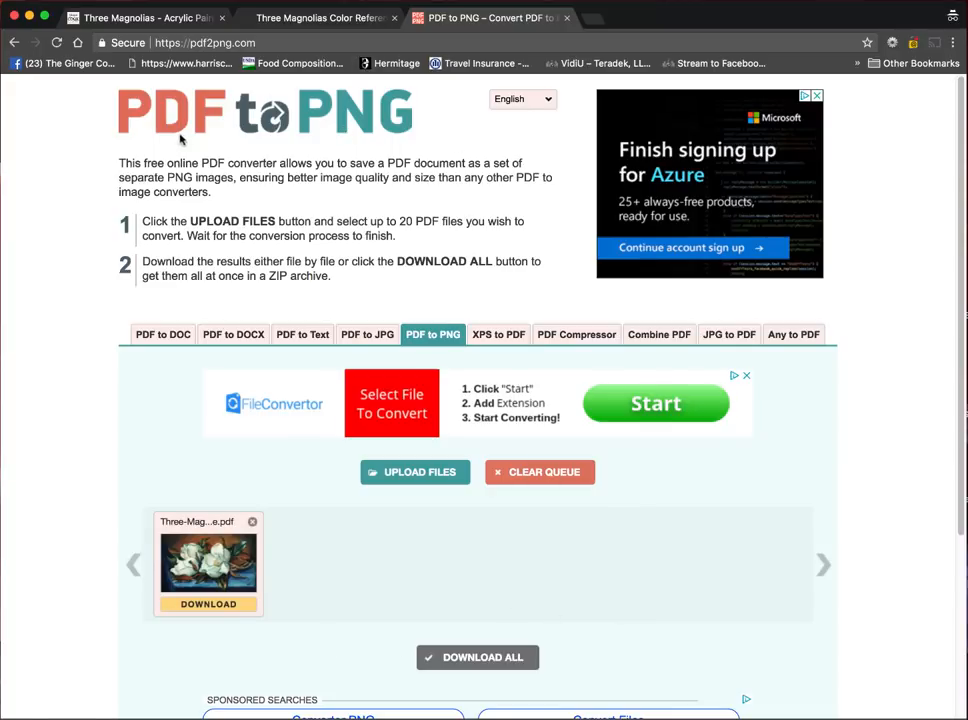
mouse_move(340, 140)
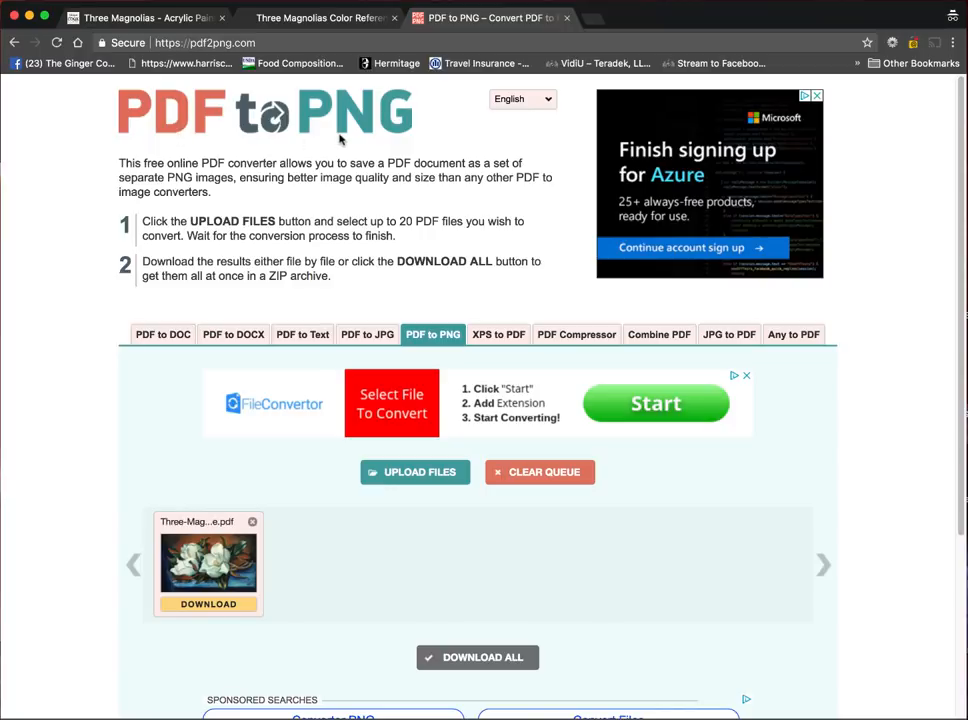
- Save the converted Three-Magnolias-Color-Reference.zip into Downloads
scroll(down, 3)
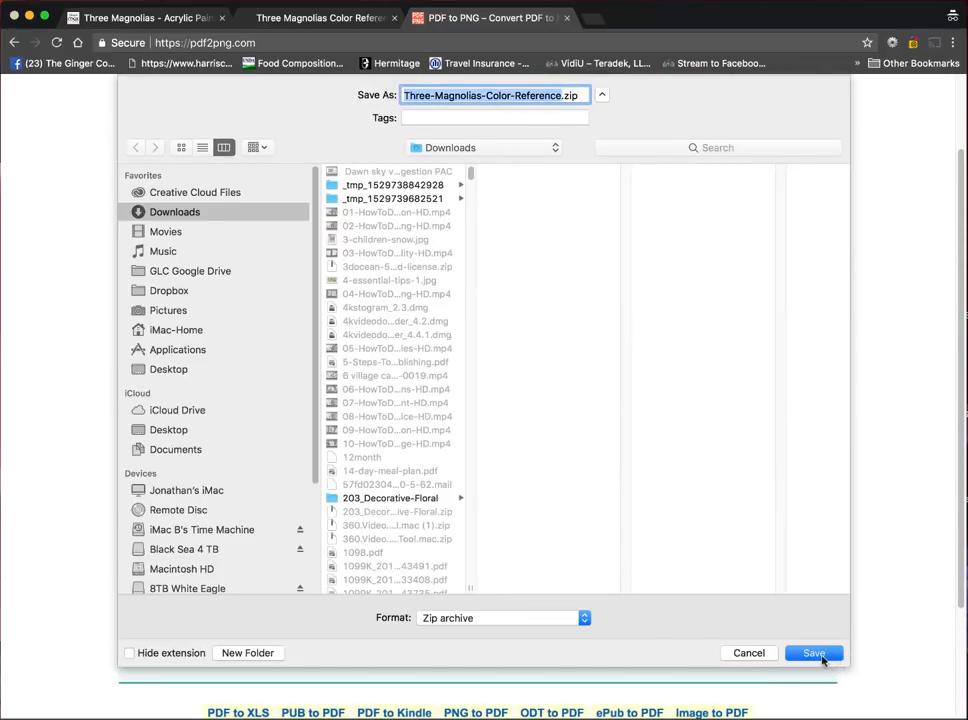
click(812, 652)
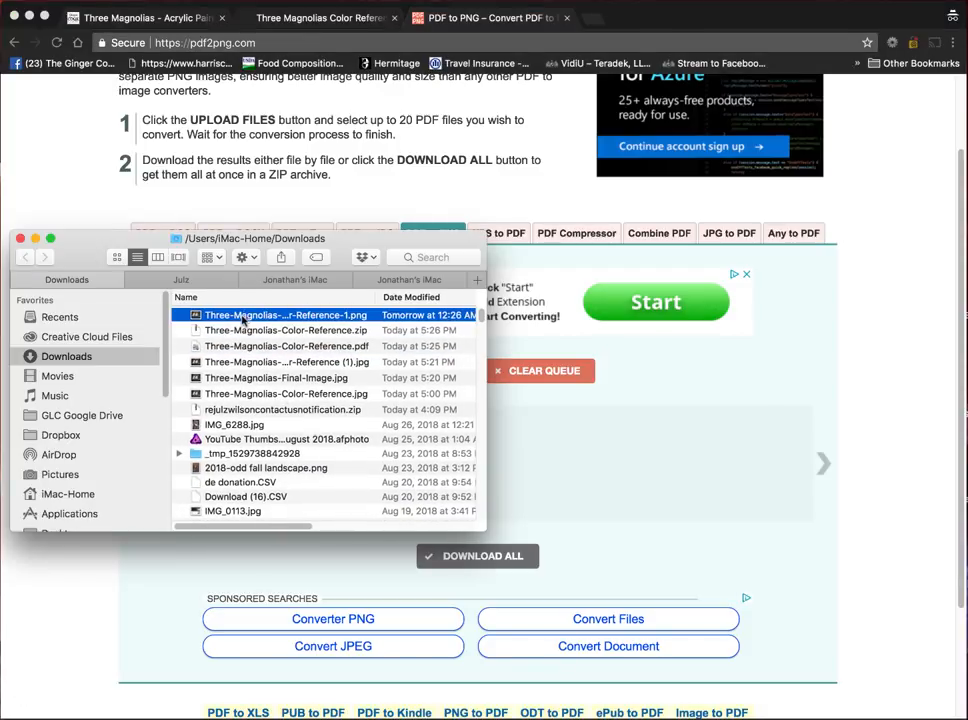
- View the converted colour reference PNG in Preview, zoomed in twice
double_click(286, 314)
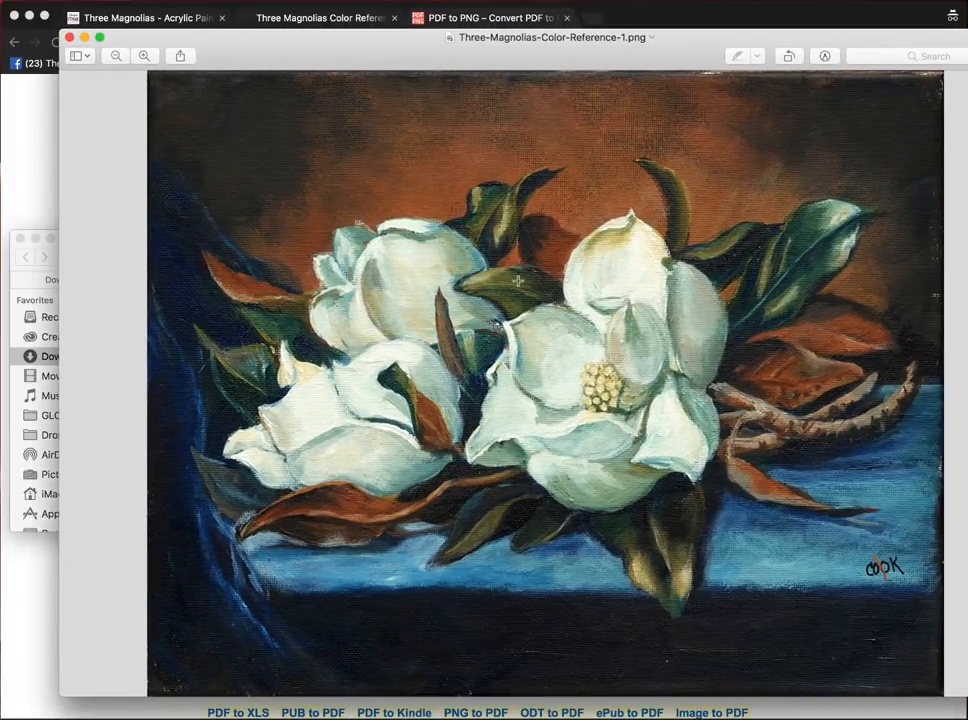
click(144, 56)
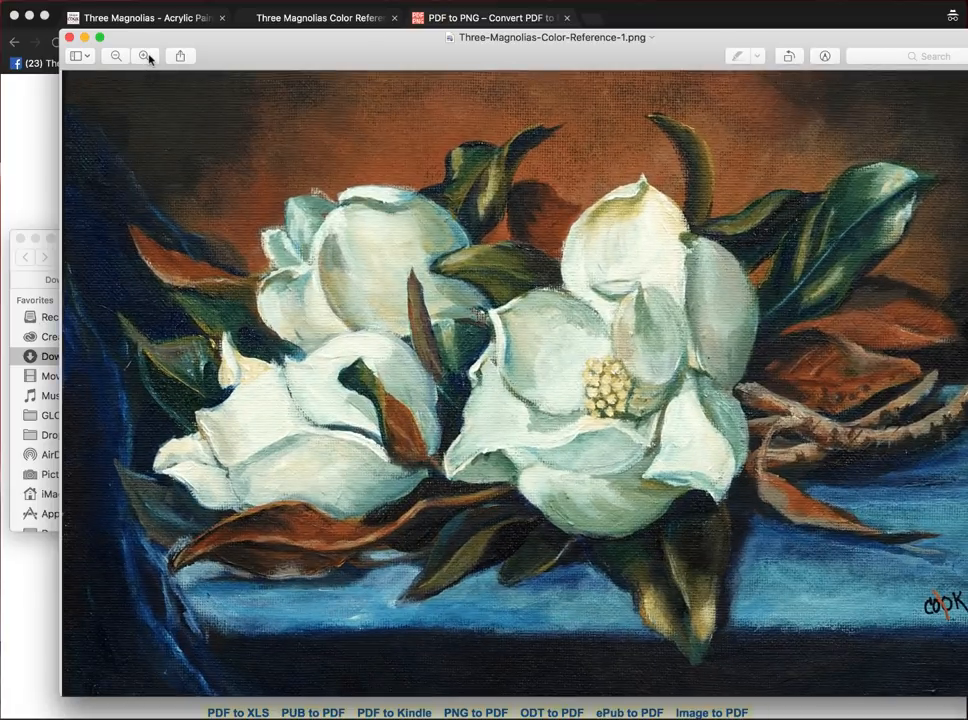
click(144, 56)
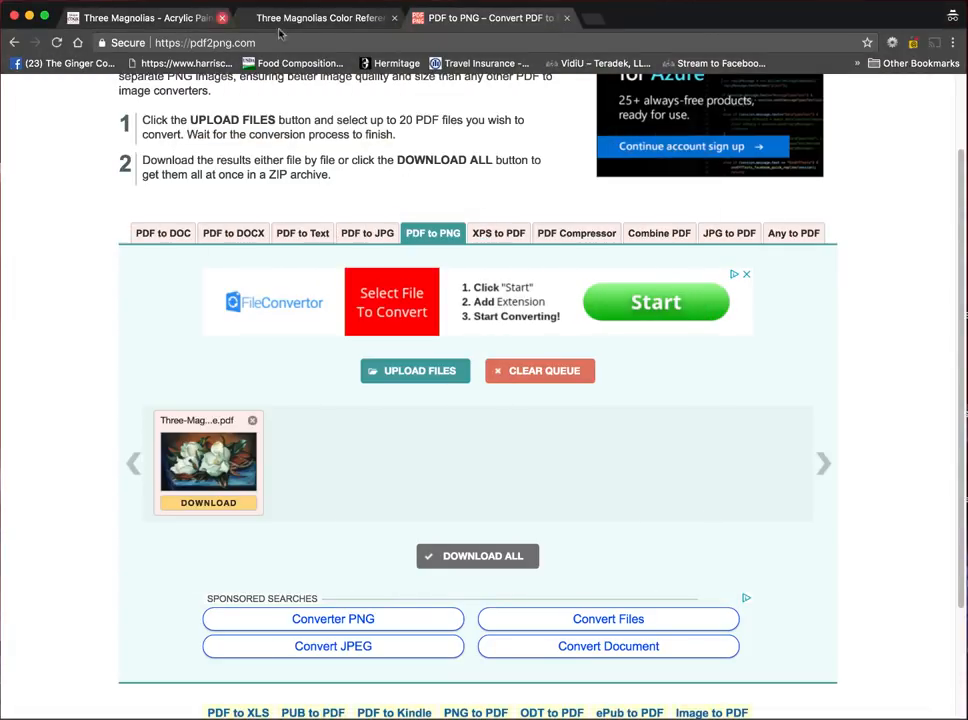
- Enlarge the finished Three Magnolias painting on the lesson page and show its Resources section
click(144, 16)
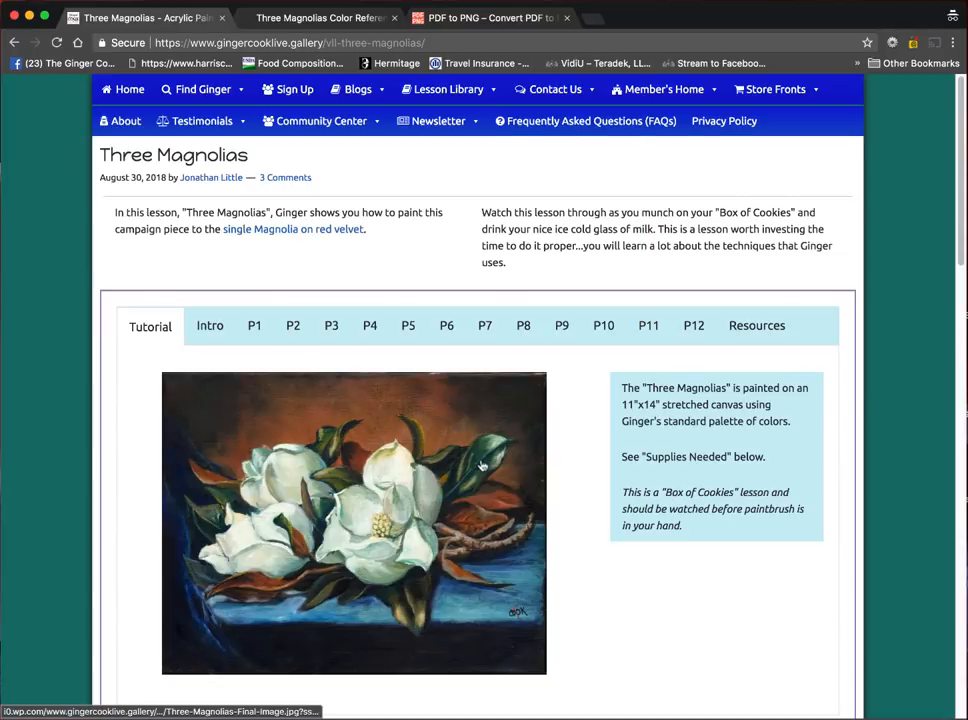
scroll(down, 3)
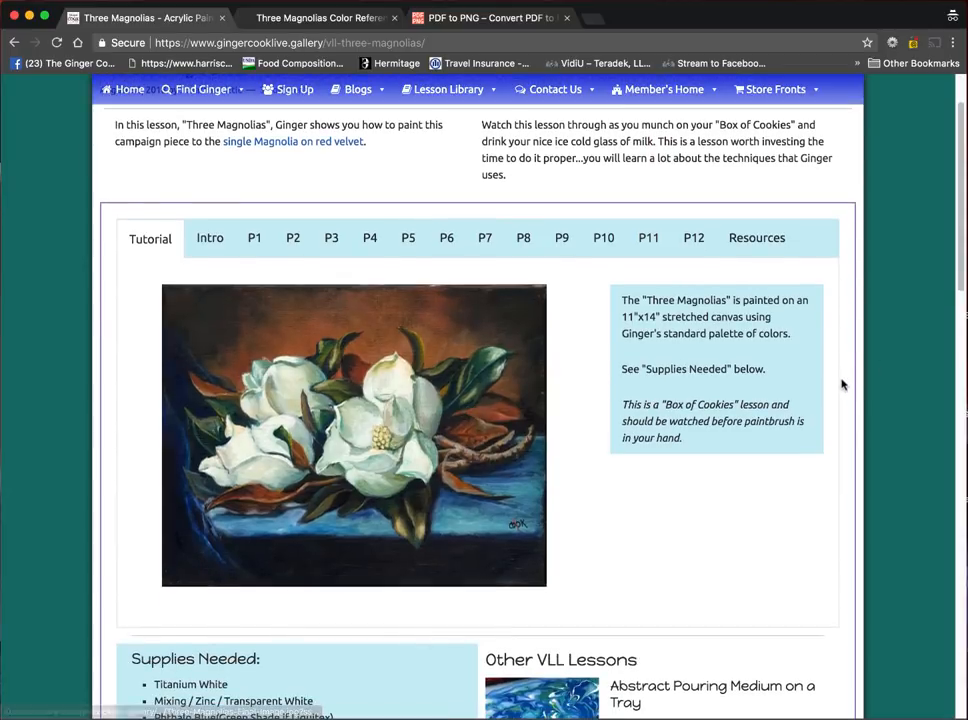
mouse_move(378, 436)
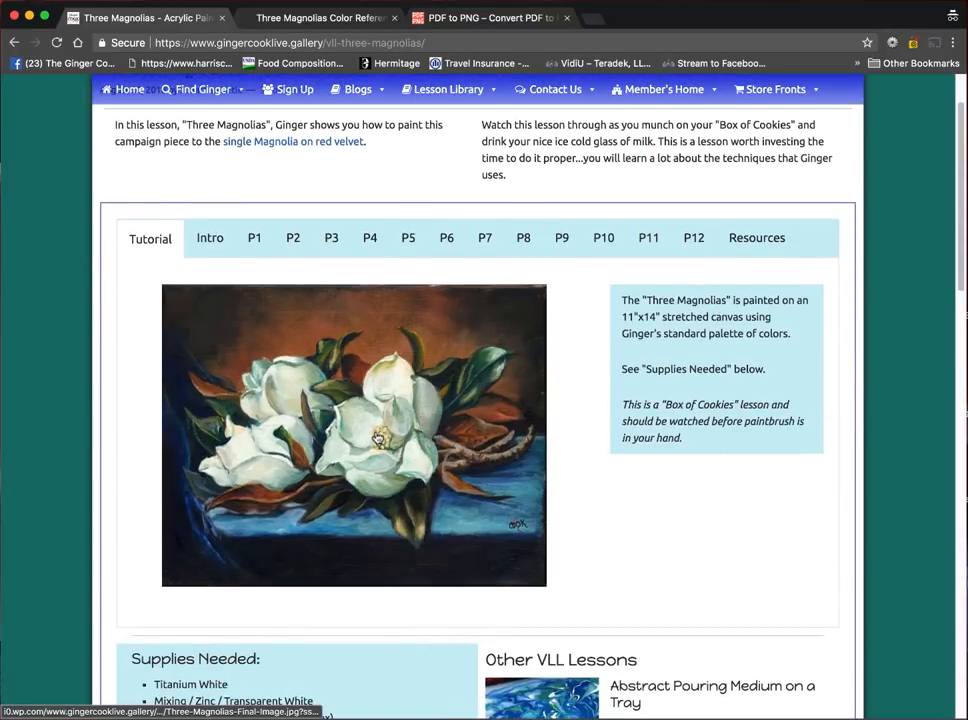
click(354, 436)
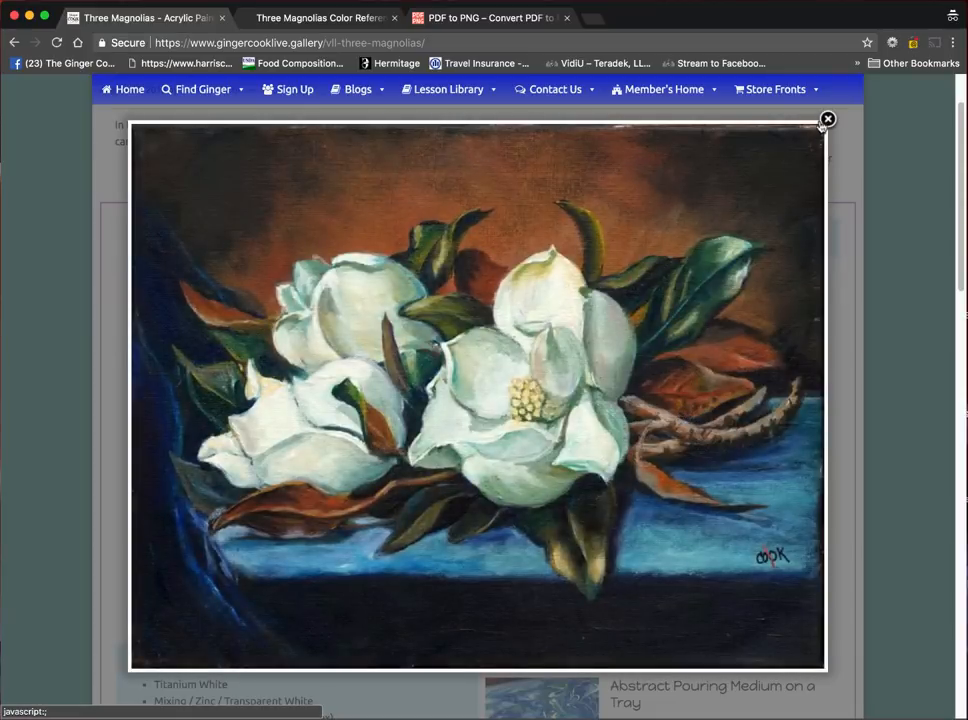
click(828, 120)
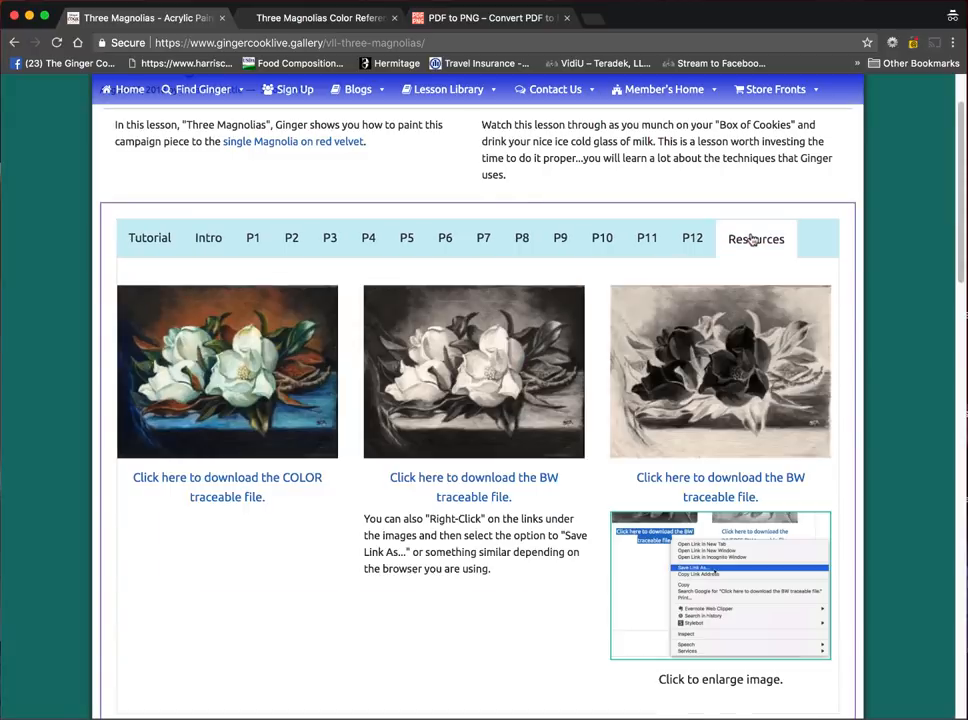
mouse_move(240, 384)
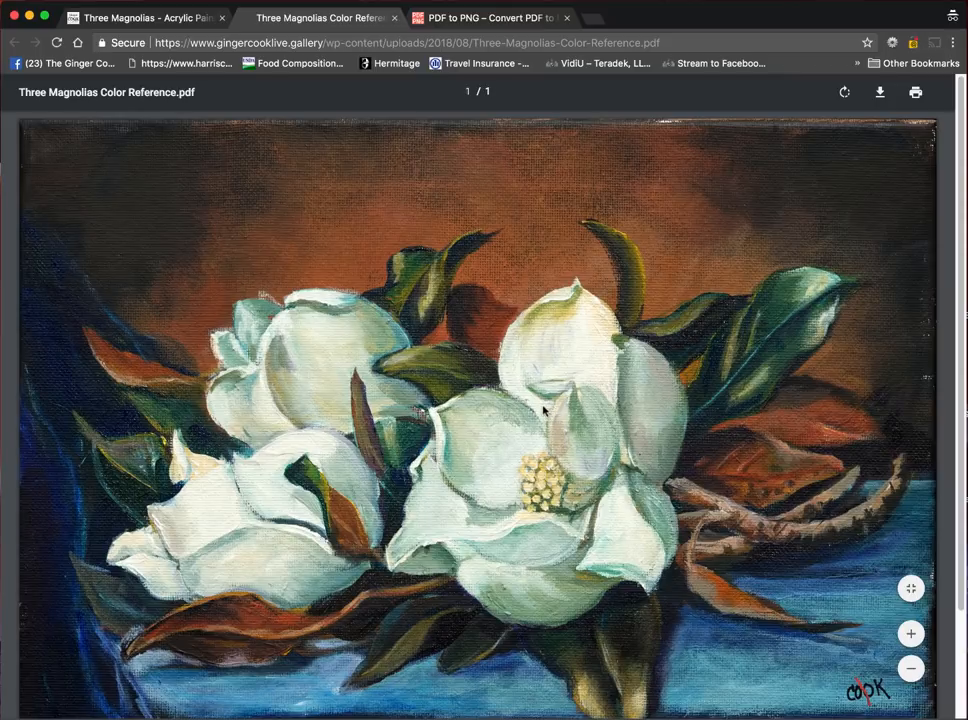
mouse_move(224, 124)
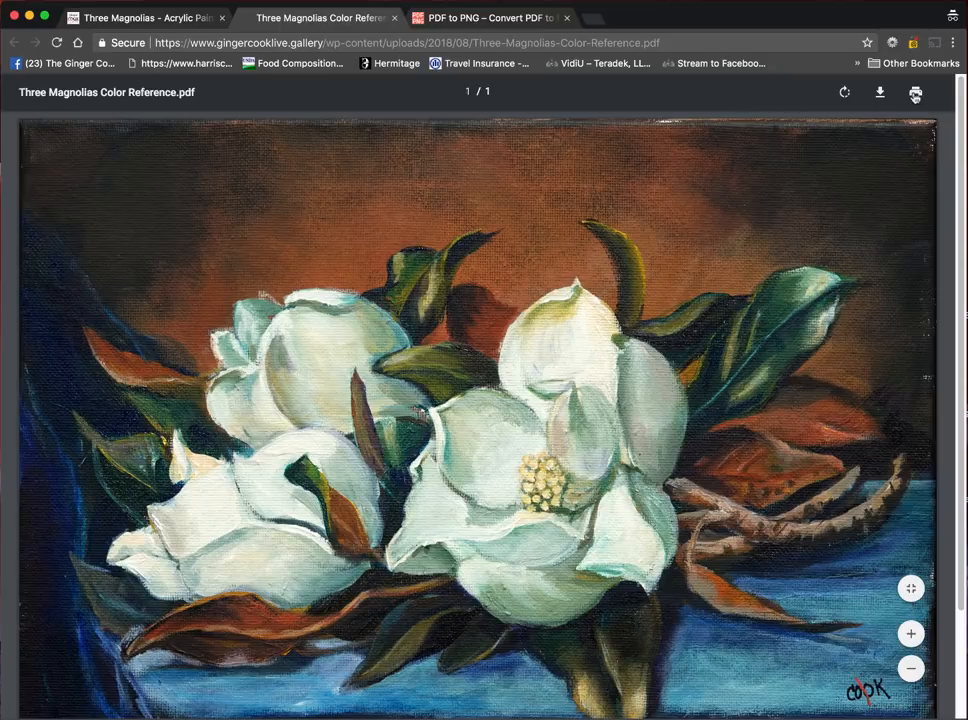
click(916, 92)
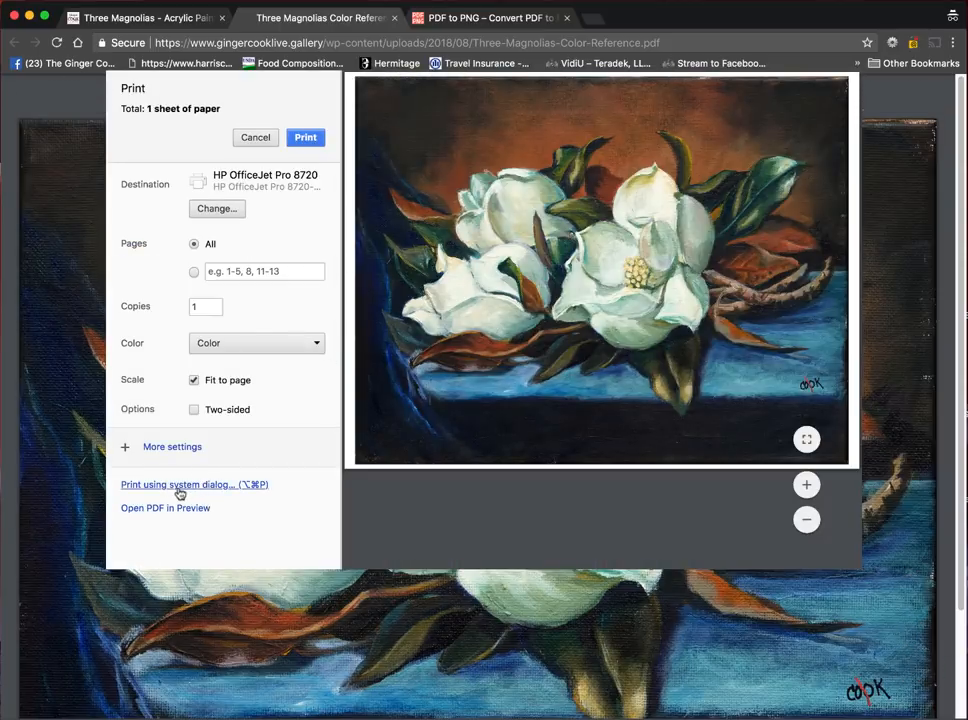
click(178, 484)
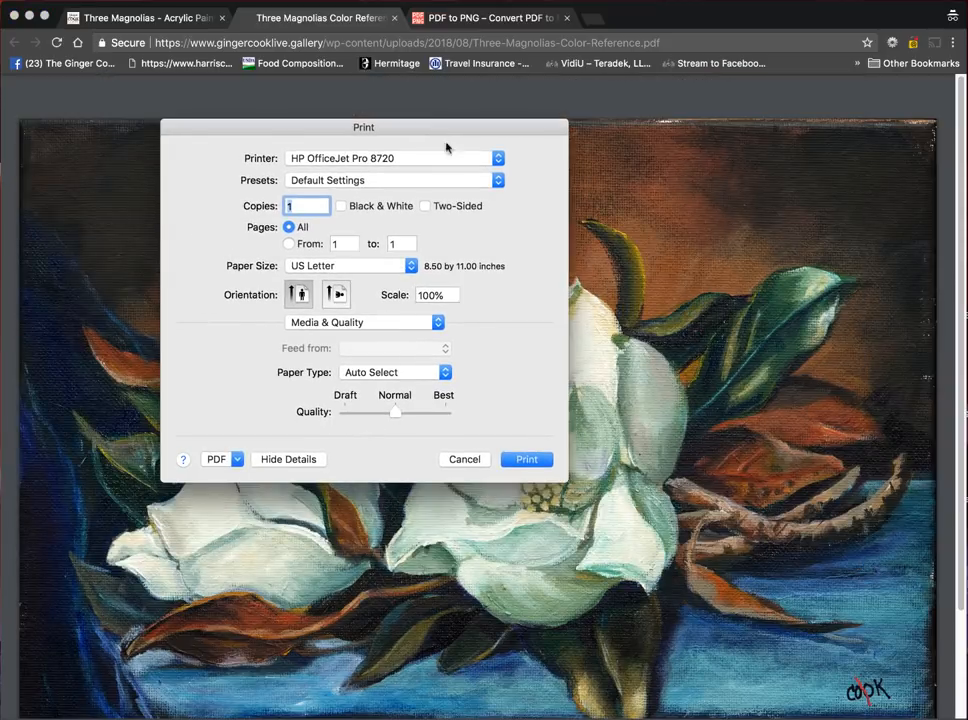
mouse_move(420, 386)
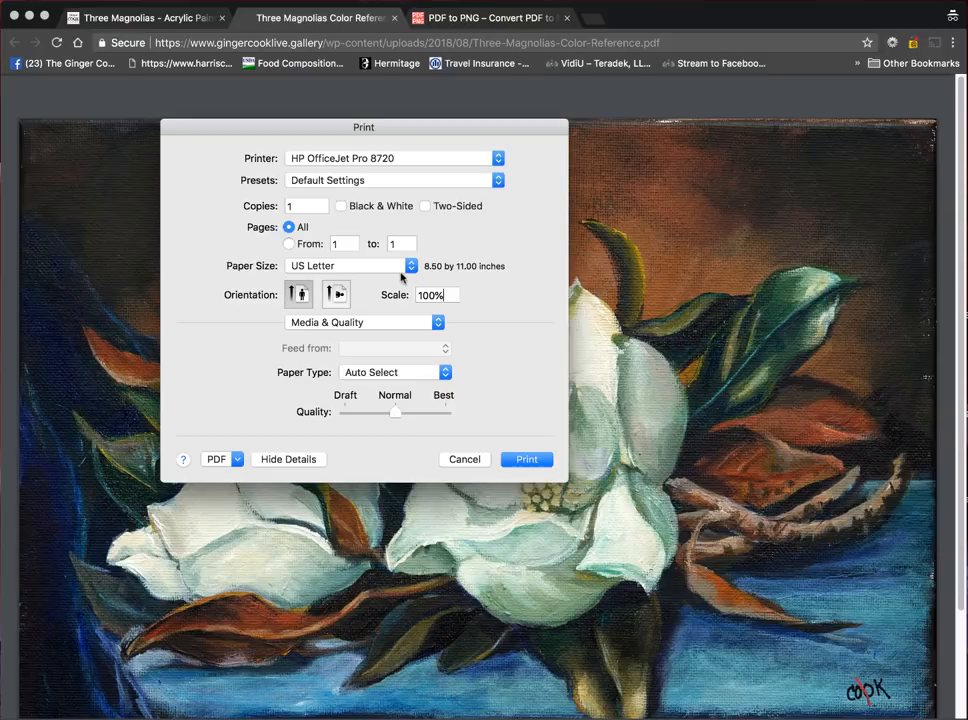
mouse_move(464, 392)
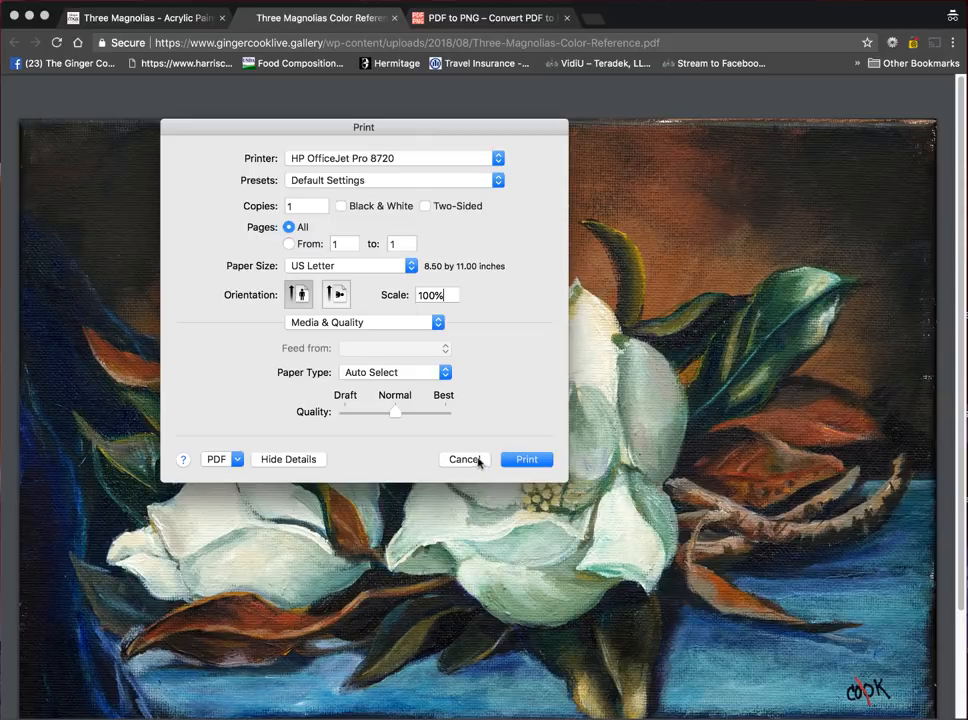
click(464, 458)
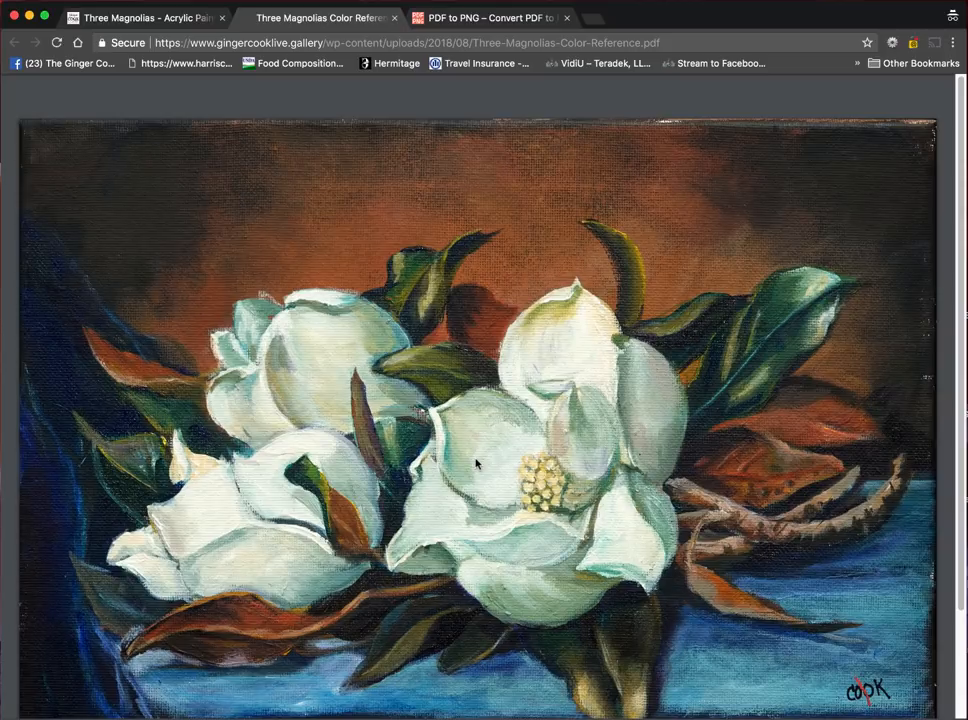
- Scroll through the black-and-white and inverted BW reference PDFs in their tabs
scroll(down, 3)
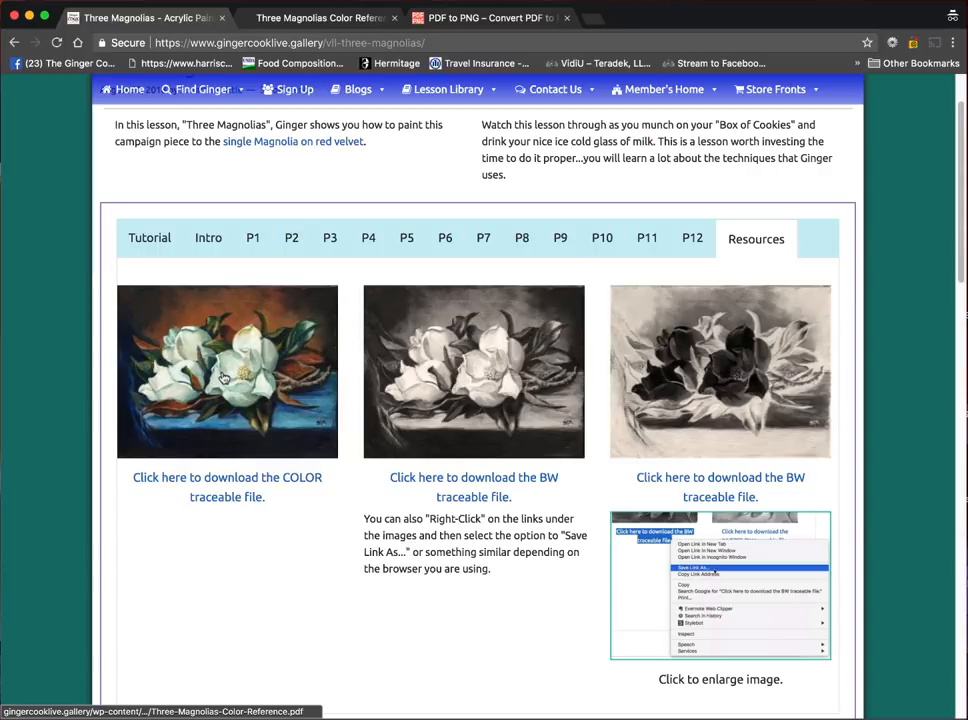
mouse_move(264, 348)
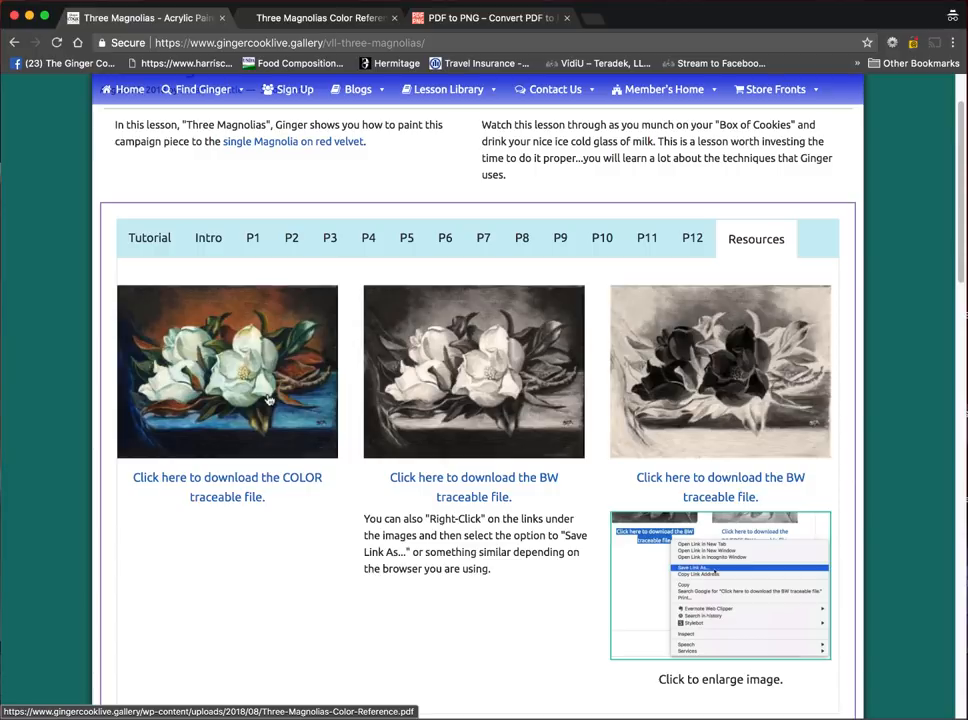
mouse_move(266, 388)
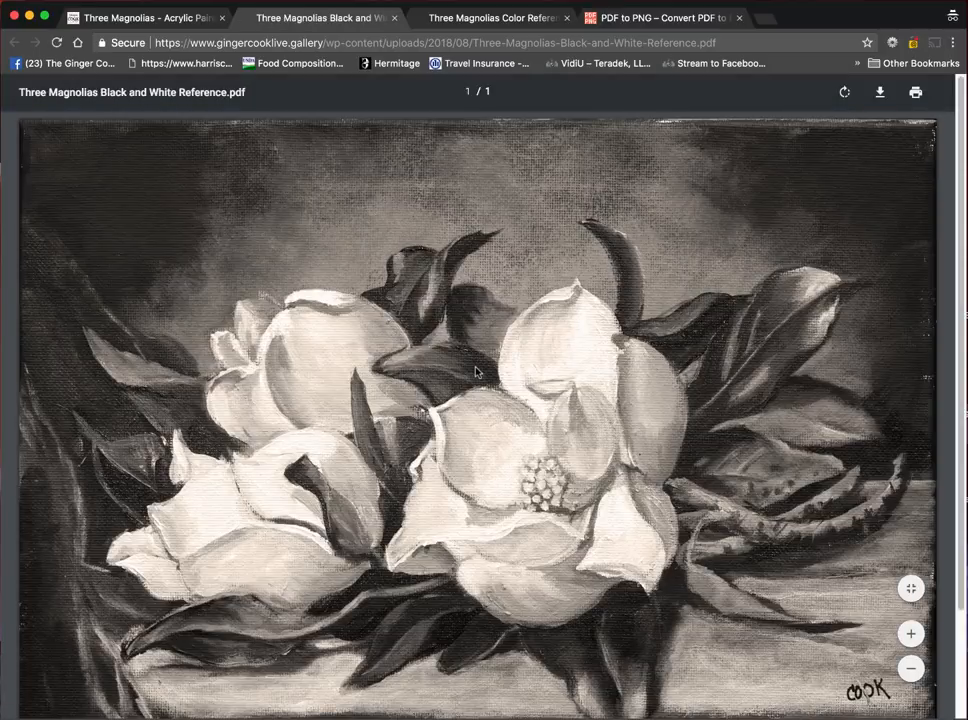
scroll(down, 3)
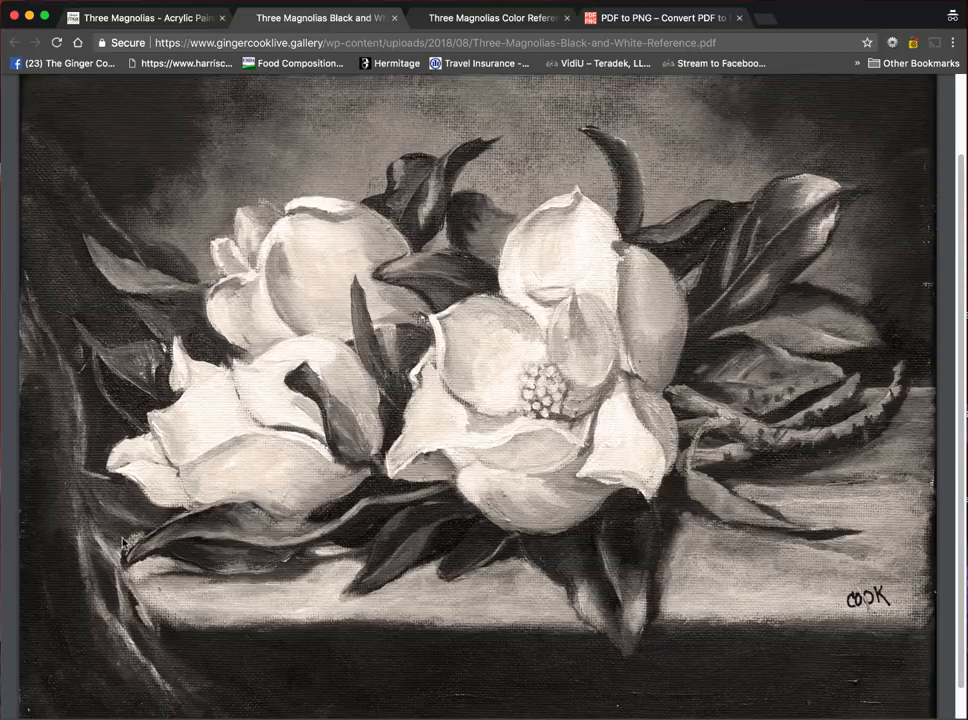
mouse_move(192, 440)
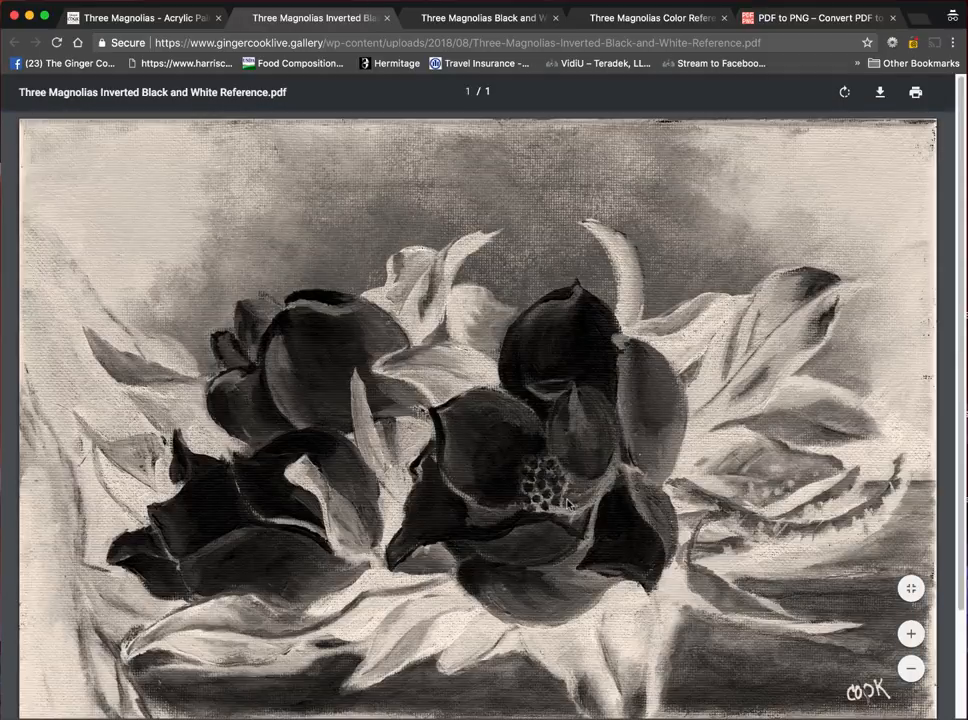
mouse_move(464, 420)
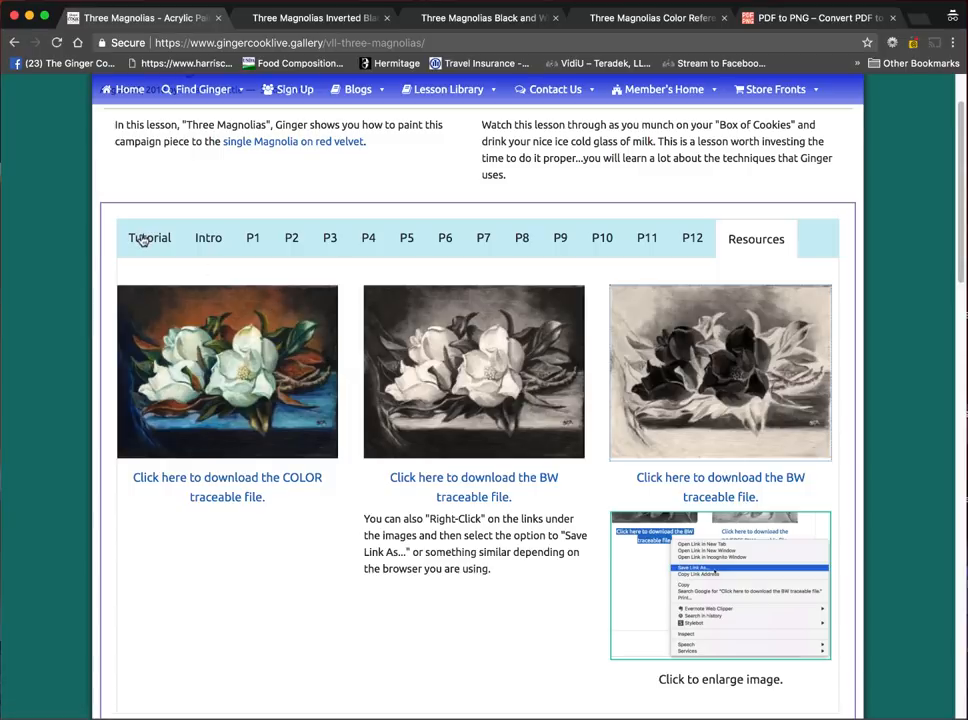
- Show the lesson's Tutorial section with the painting and supplies list
click(148, 238)
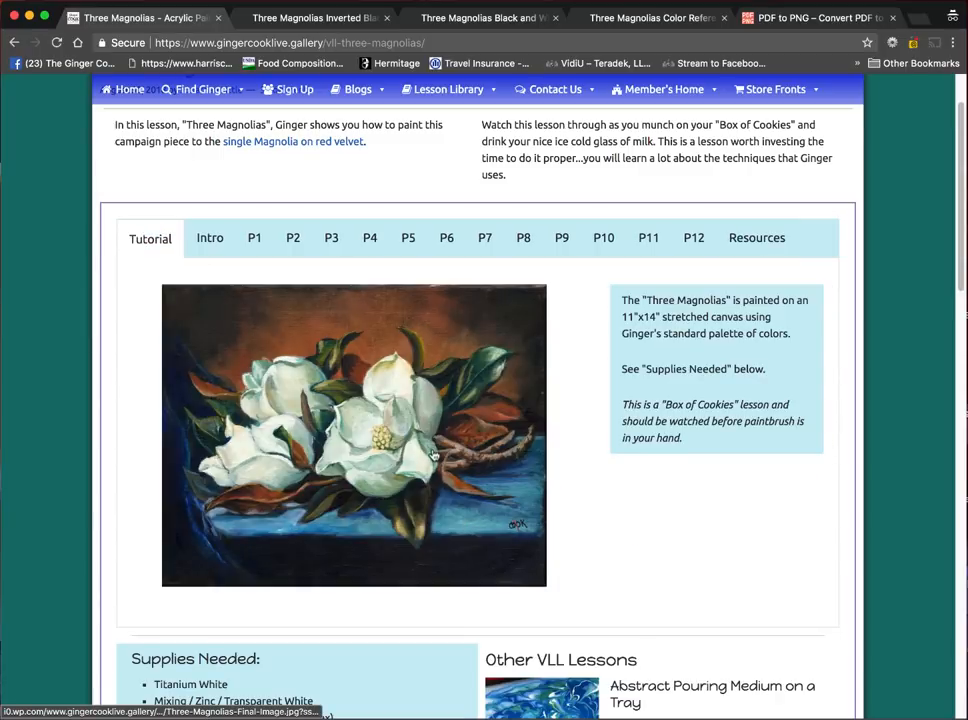
scroll(down, 3)
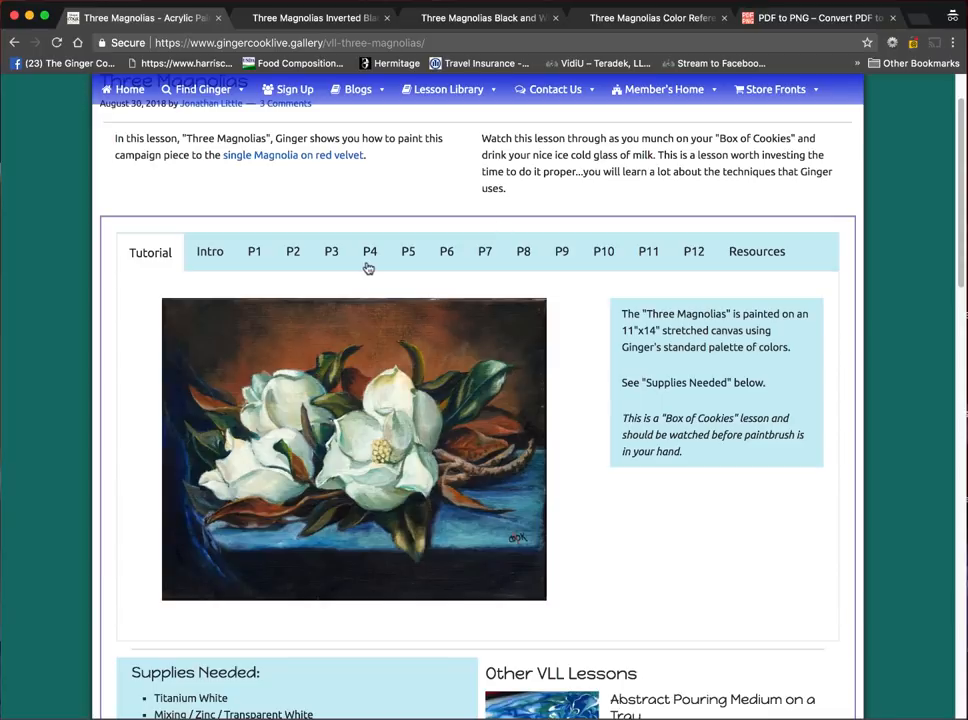
mouse_move(708, 170)
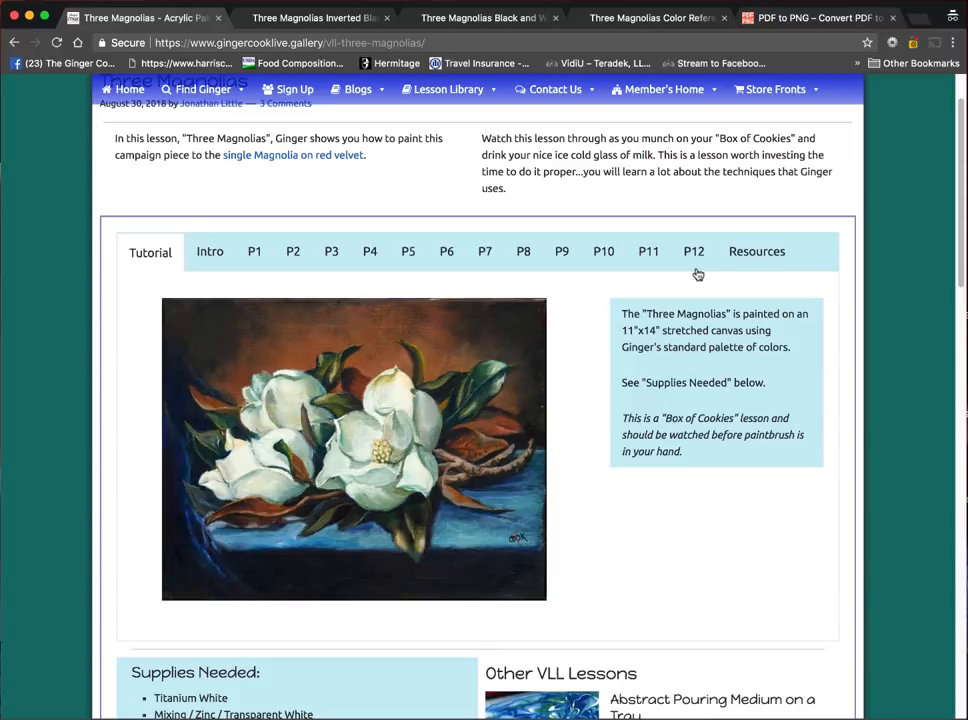
mouse_move(444, 378)
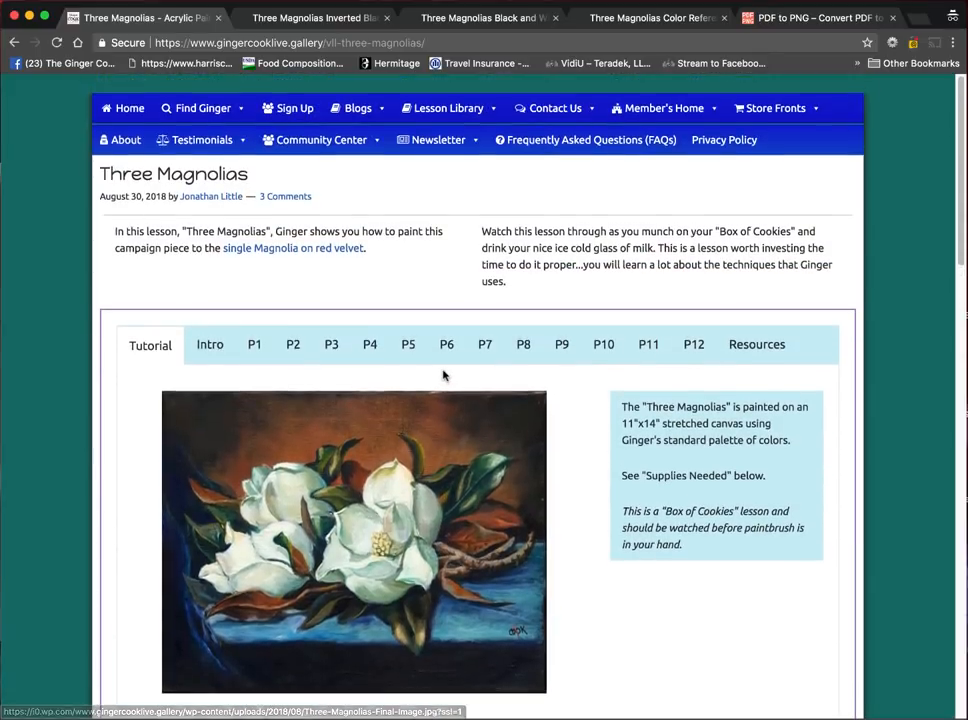
scroll(down, 3)
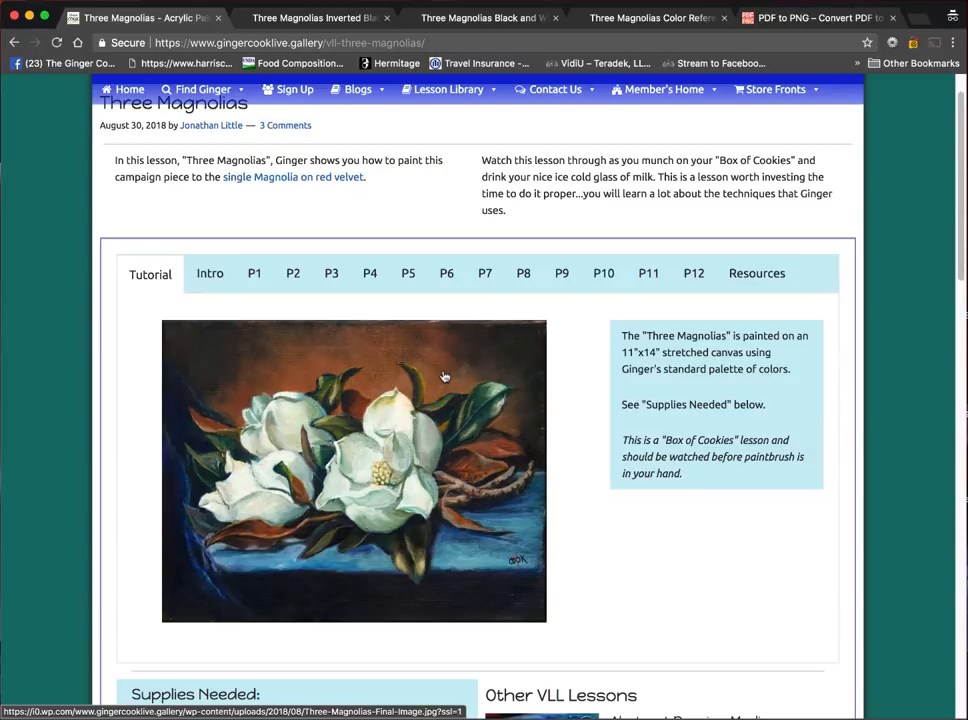
mouse_move(506, 352)
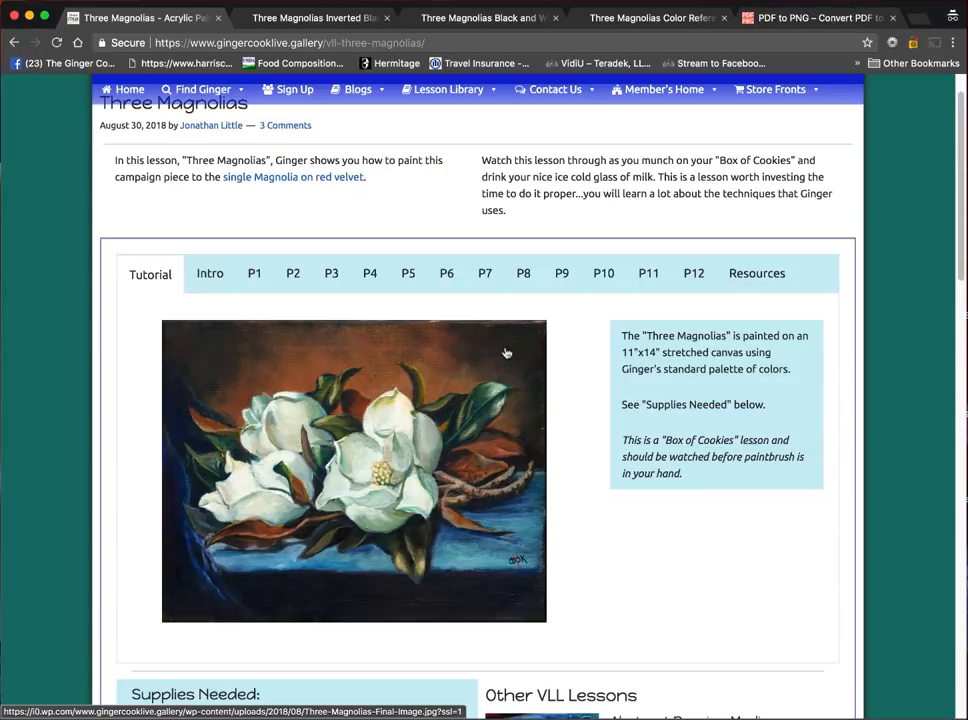